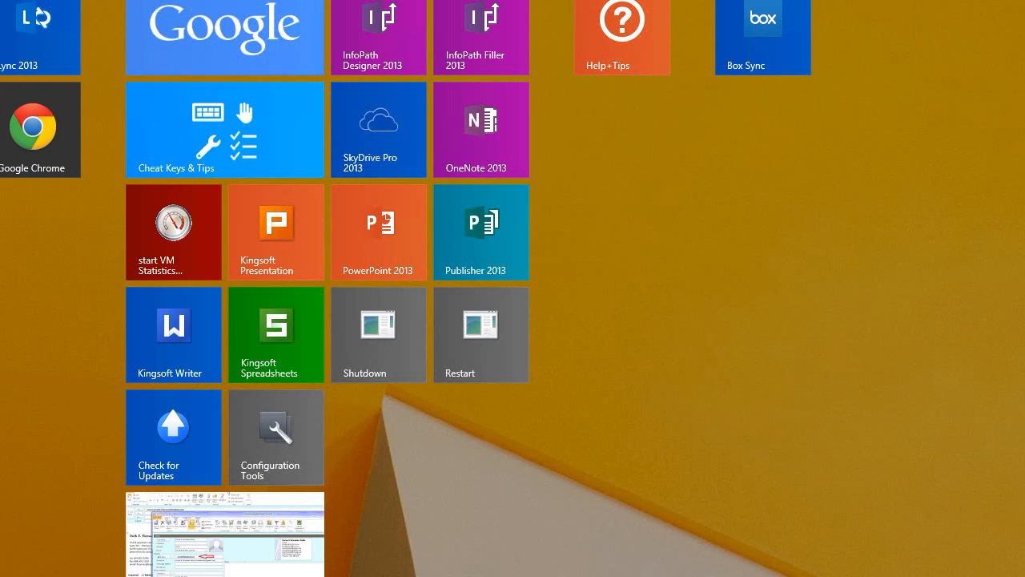
{"action": "mouse_move", "coordinate": [929, 382]}
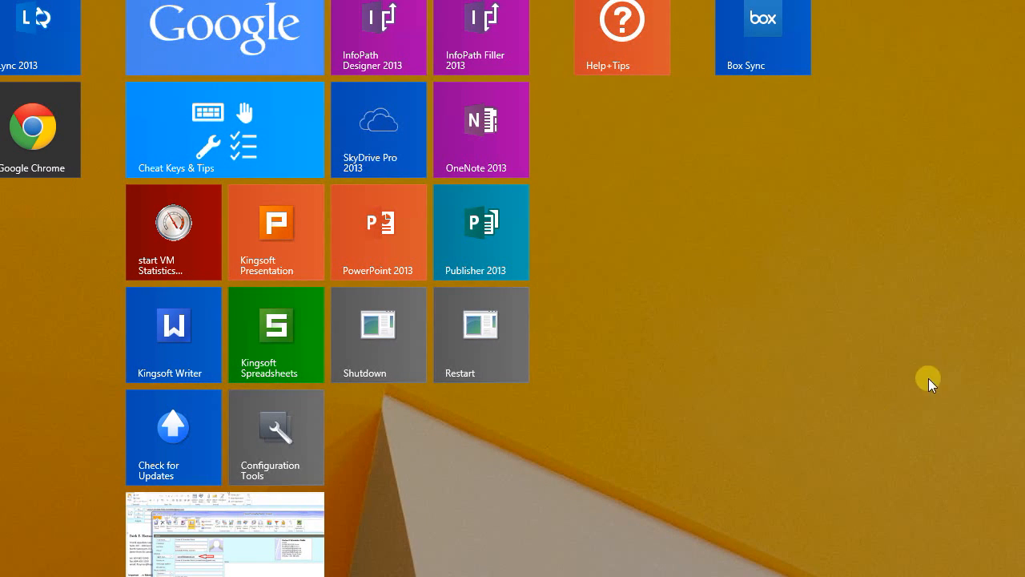
{"action": "mouse_move", "coordinate": [909, 438]}
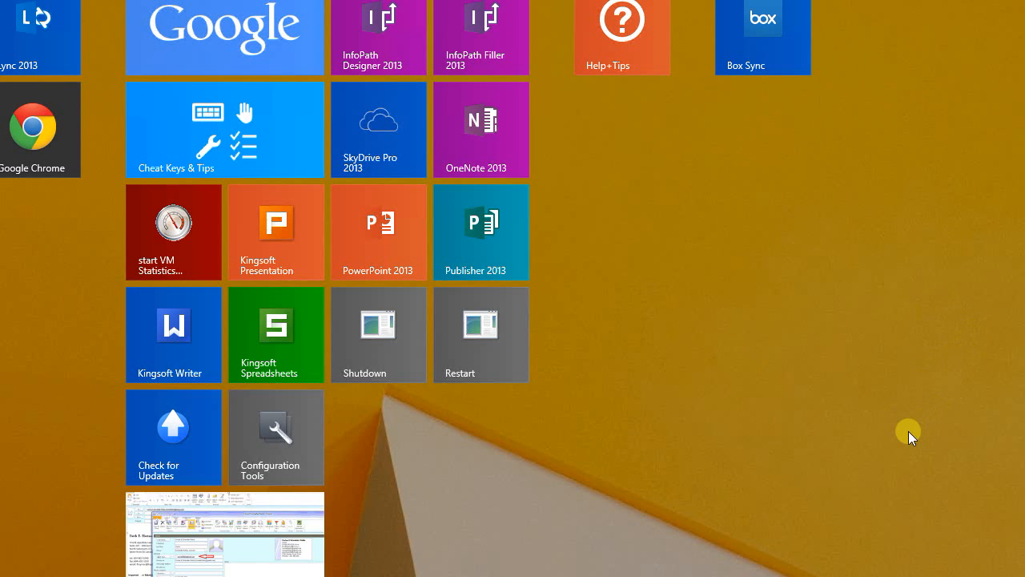
{"action": "mouse_move", "coordinate": [863, 423]}
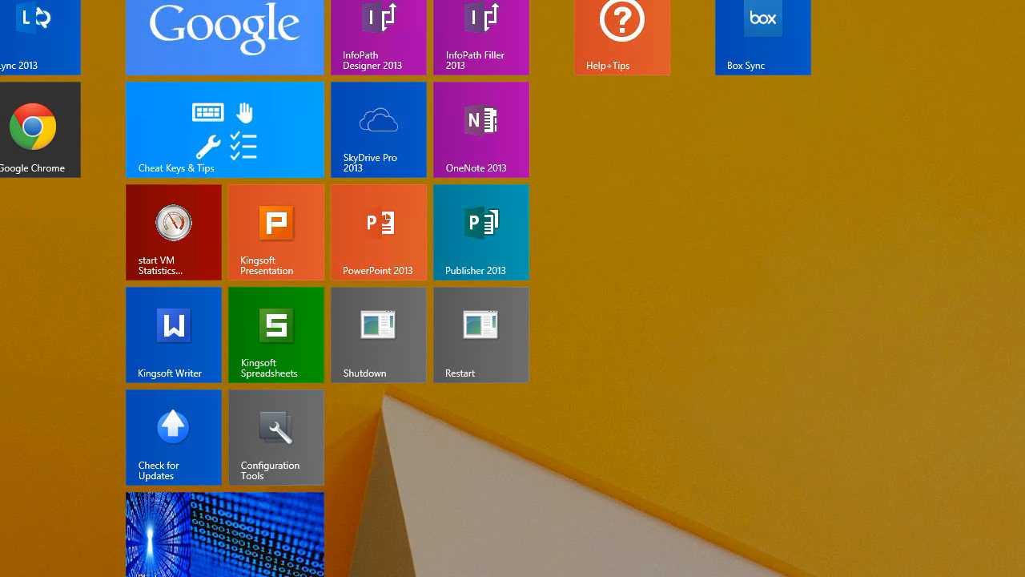
- Scroll the Start screen until the search panel lists Control Panel among results
{"action": "scroll", "scroll_direction": "left", "scroll_amount": 3}
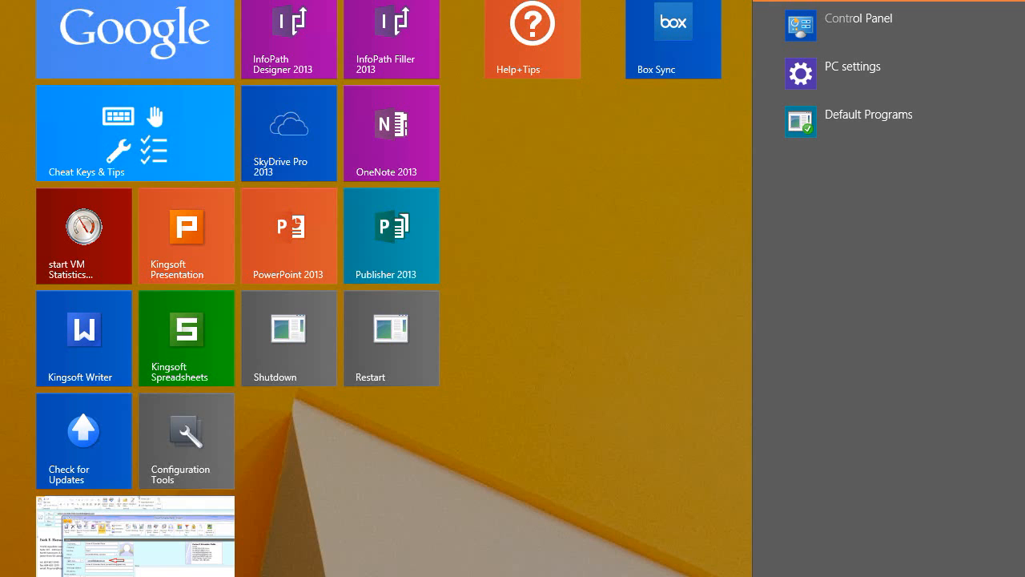
- Search for 'control' and open Control Panel from the results
{"action": "type", "text": "control Center"}
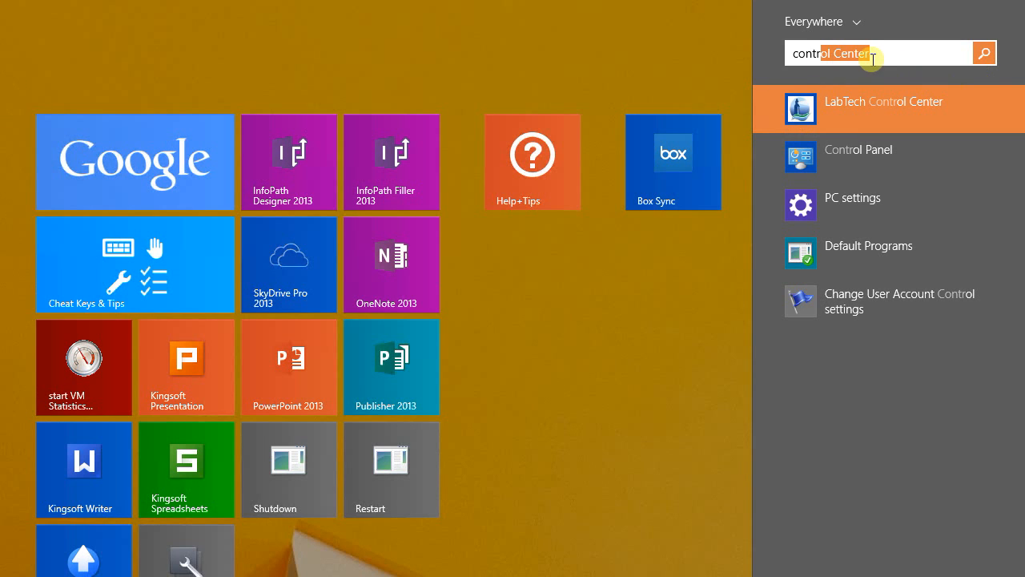
{"action": "mouse_move", "coordinate": [850, 157]}
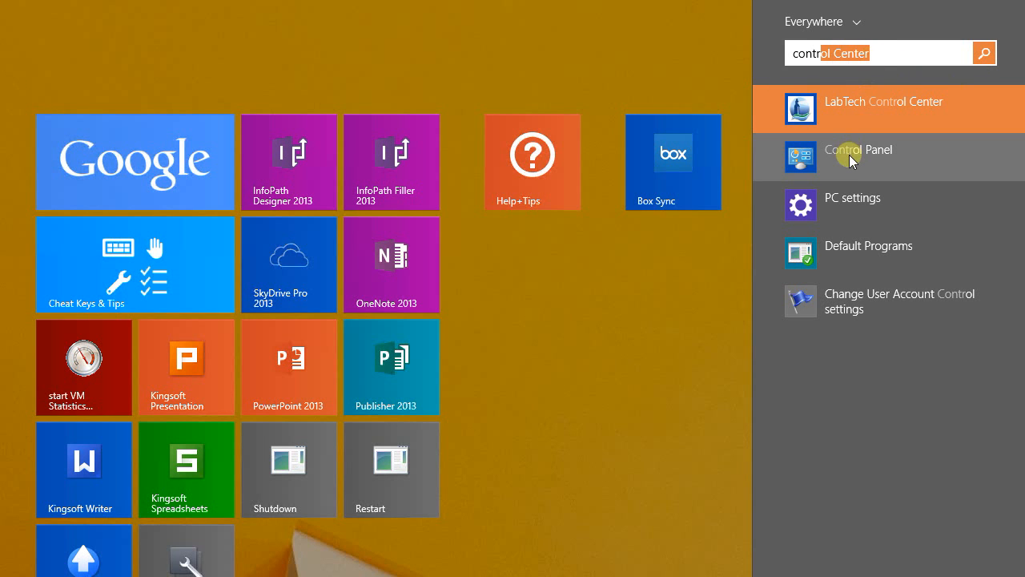
{"action": "left_click", "coordinate": [859, 150]}
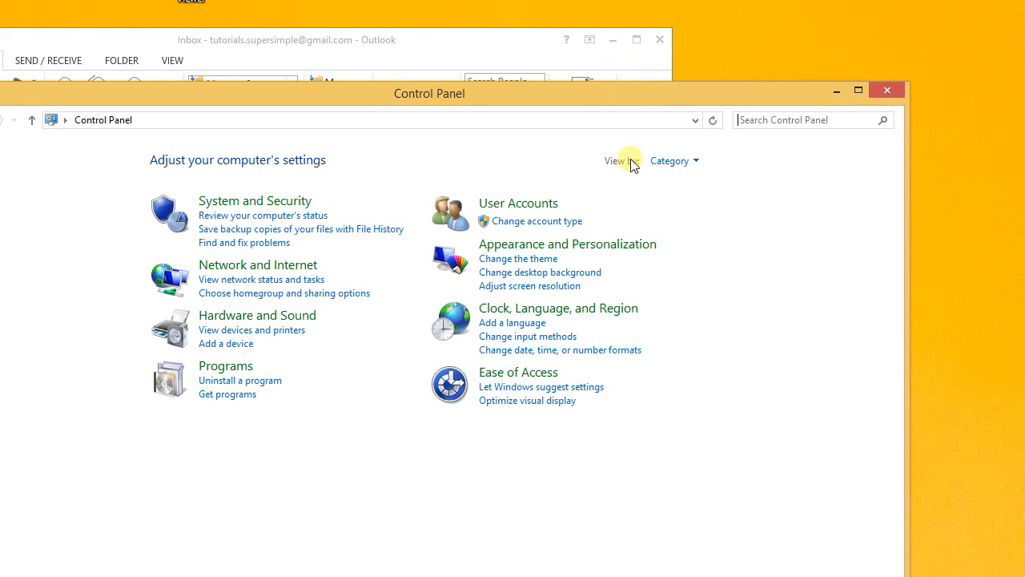
{"action": "mouse_move", "coordinate": [581, 212]}
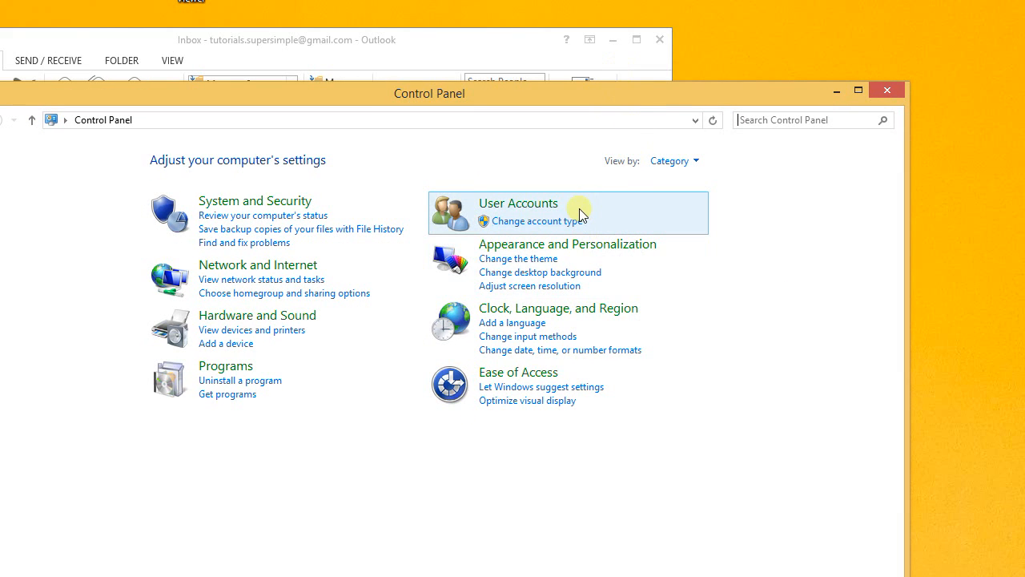
- Open the User Accounts category and launch Mail (32-bit)
{"action": "left_click", "coordinate": [518, 202]}
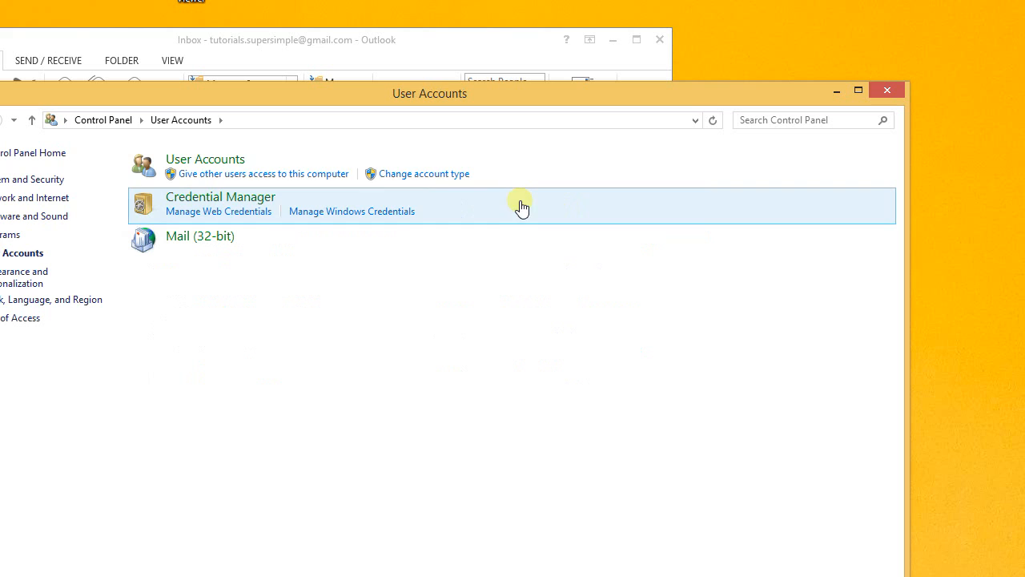
{"action": "mouse_move", "coordinate": [308, 240]}
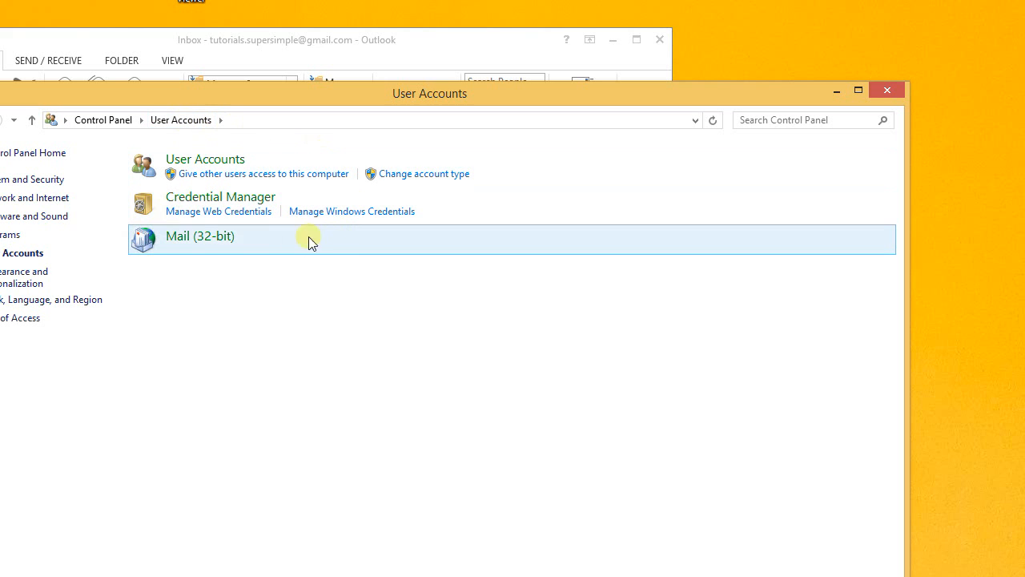
{"action": "mouse_move", "coordinate": [185, 134]}
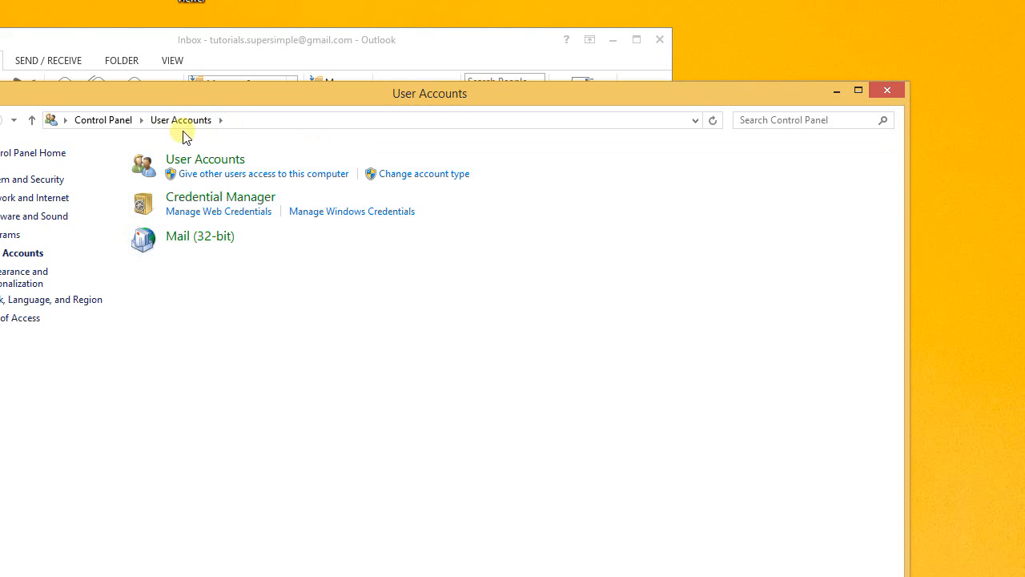
{"action": "mouse_move", "coordinate": [188, 244]}
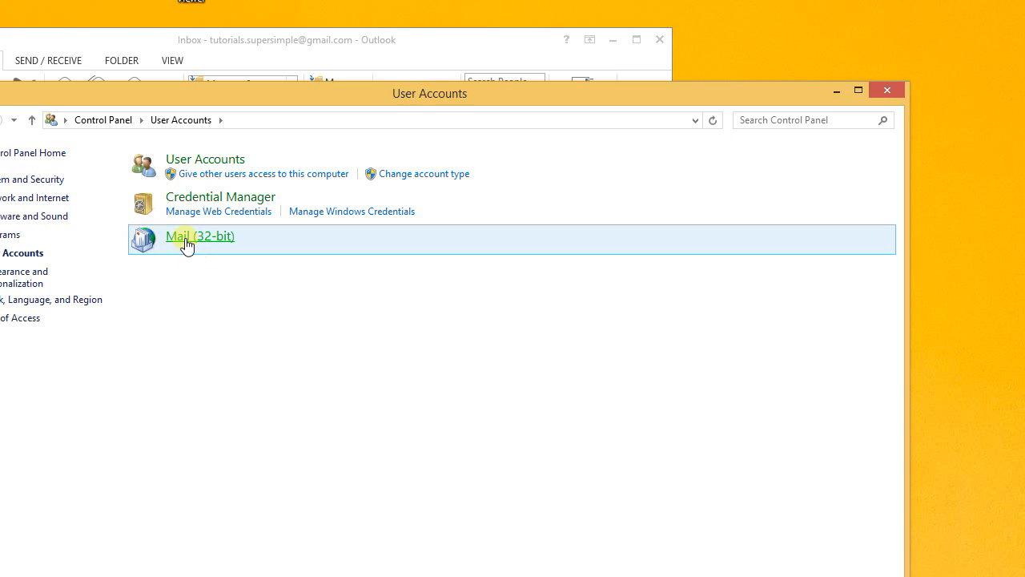
{"action": "mouse_move", "coordinate": [235, 356]}
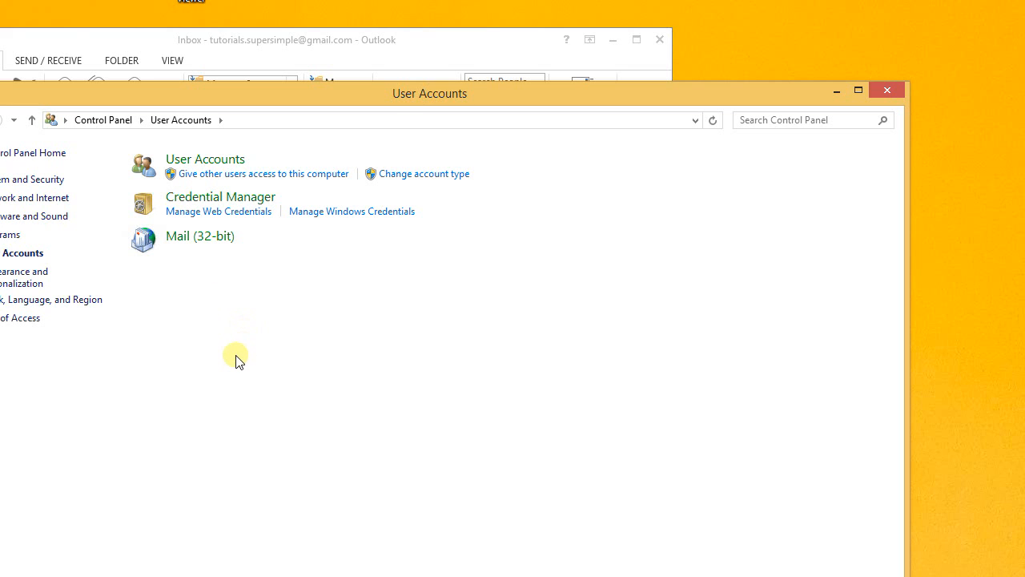
{"action": "mouse_move", "coordinate": [220, 333]}
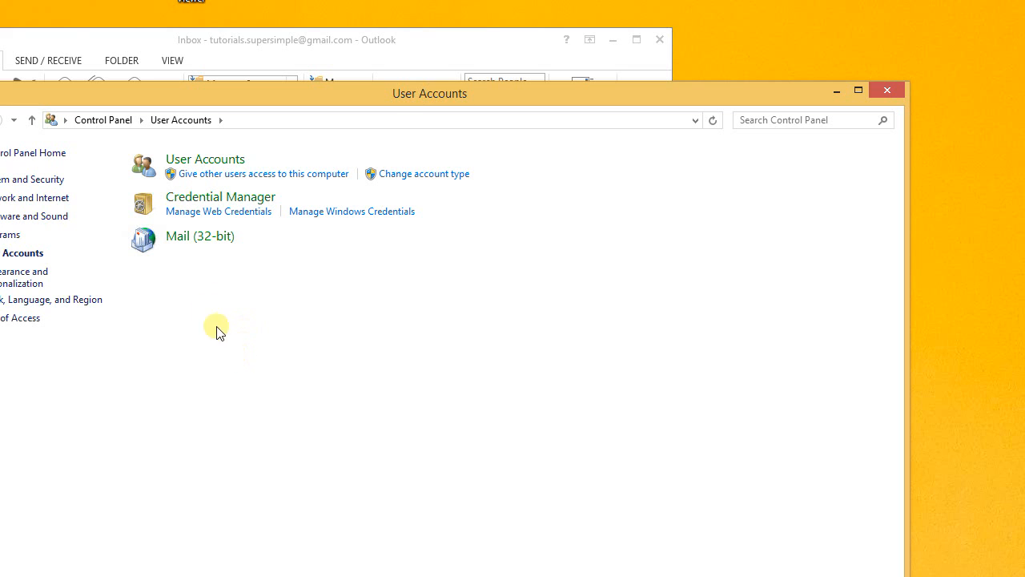
{"action": "mouse_move", "coordinate": [233, 329]}
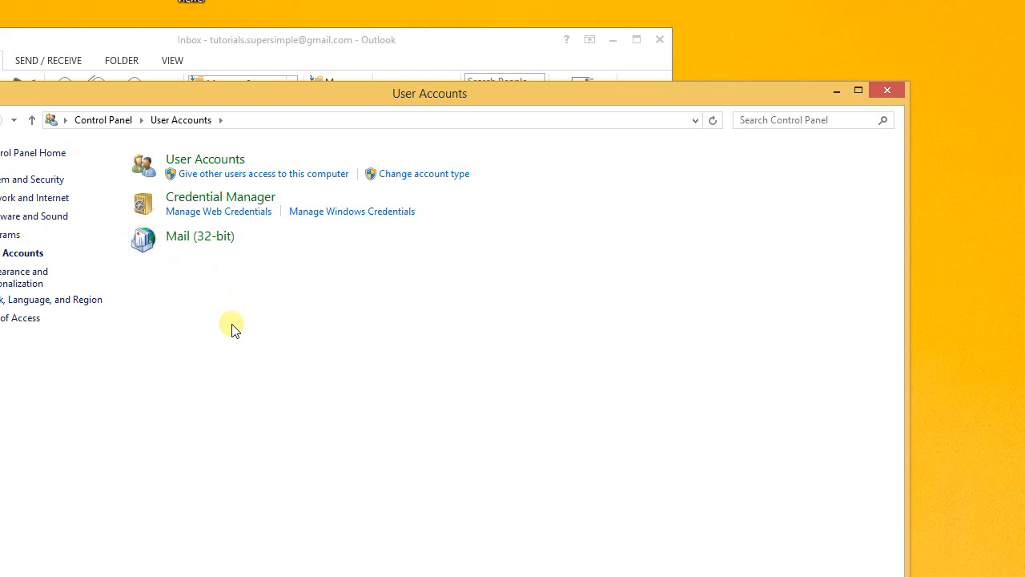
{"action": "mouse_move", "coordinate": [163, 266]}
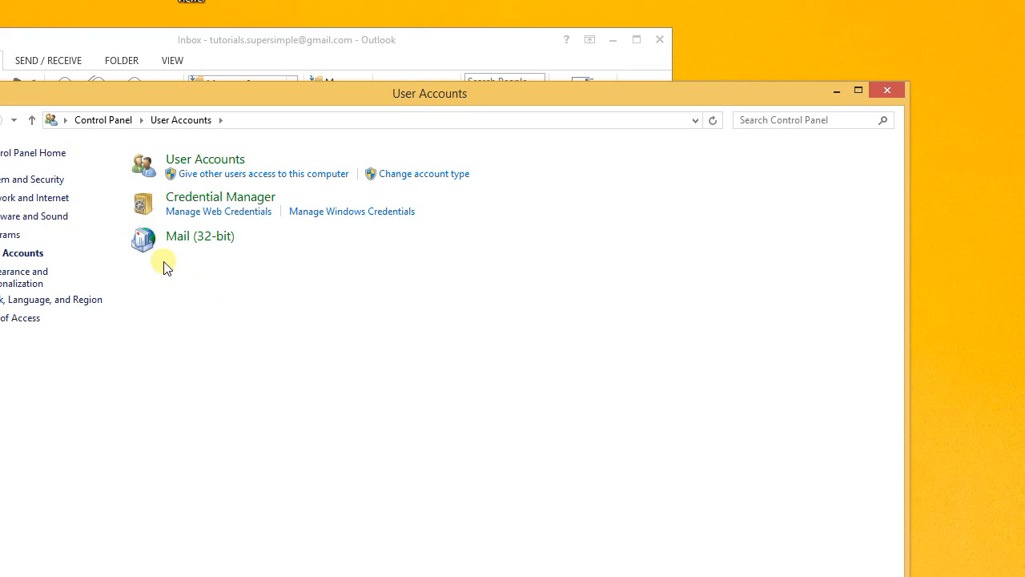
{"action": "mouse_move", "coordinate": [188, 240]}
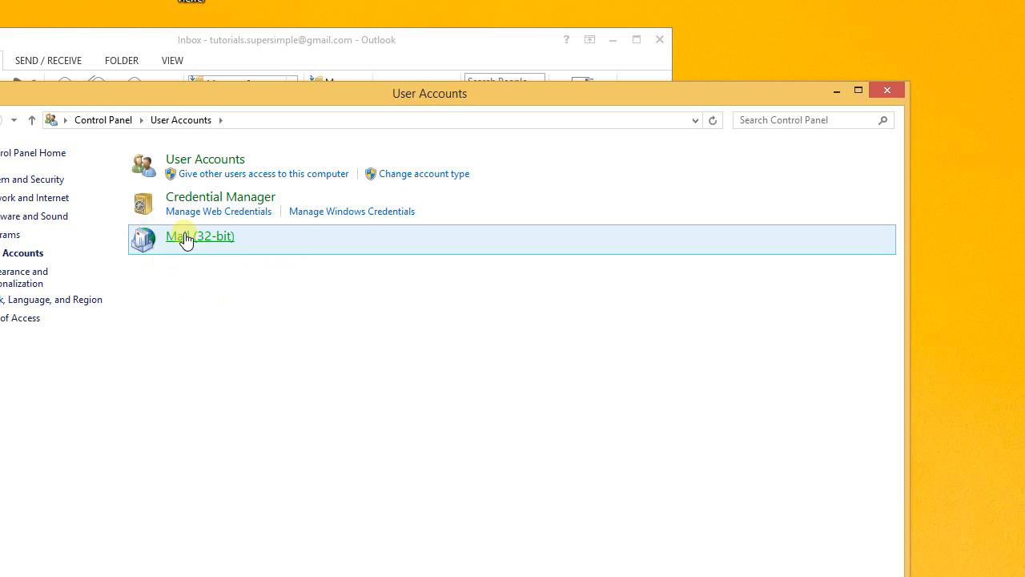
{"action": "left_click", "coordinate": [200, 236]}
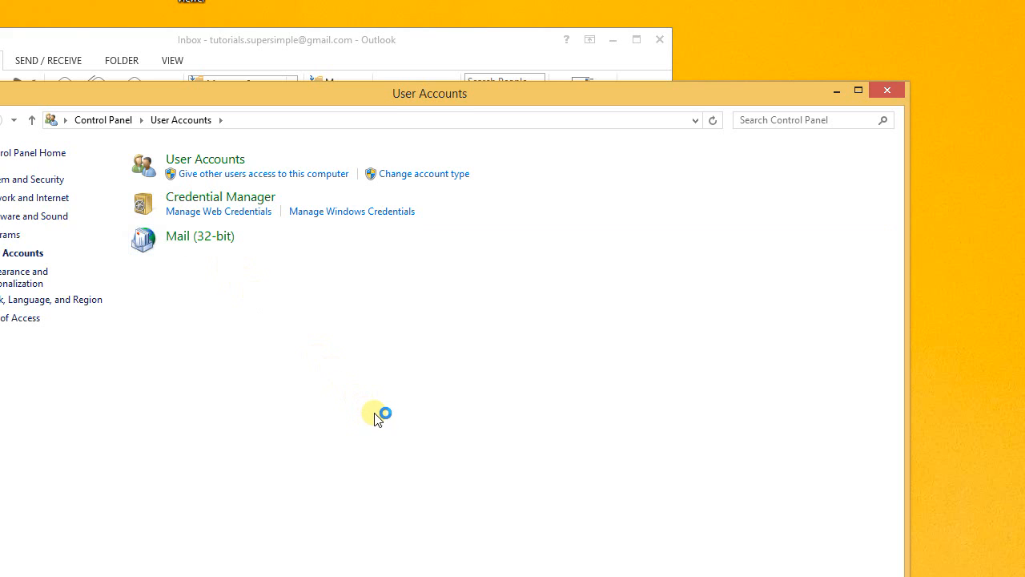
{"action": "mouse_move", "coordinate": [346, 392]}
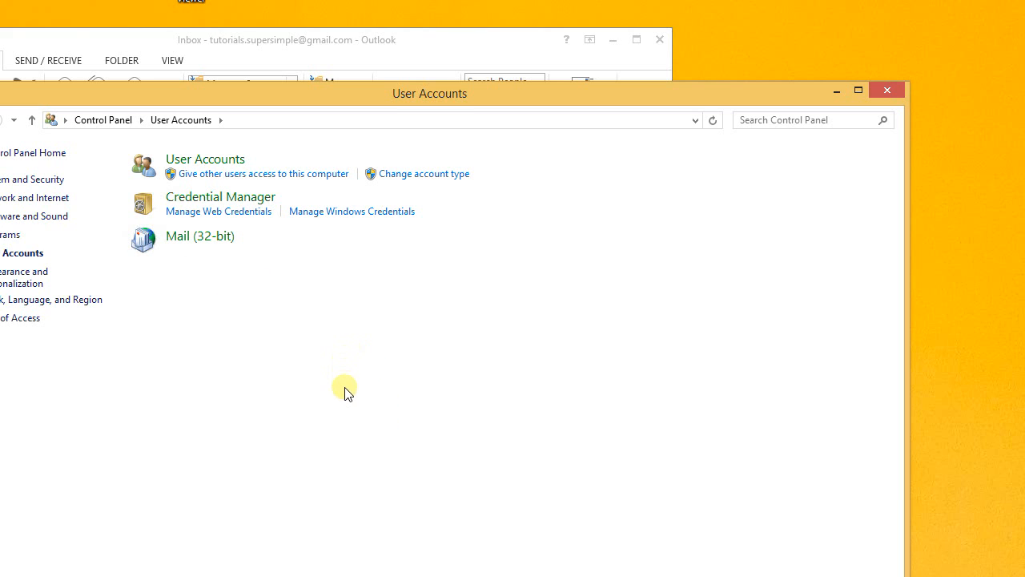
{"action": "mouse_move", "coordinate": [345, 435]}
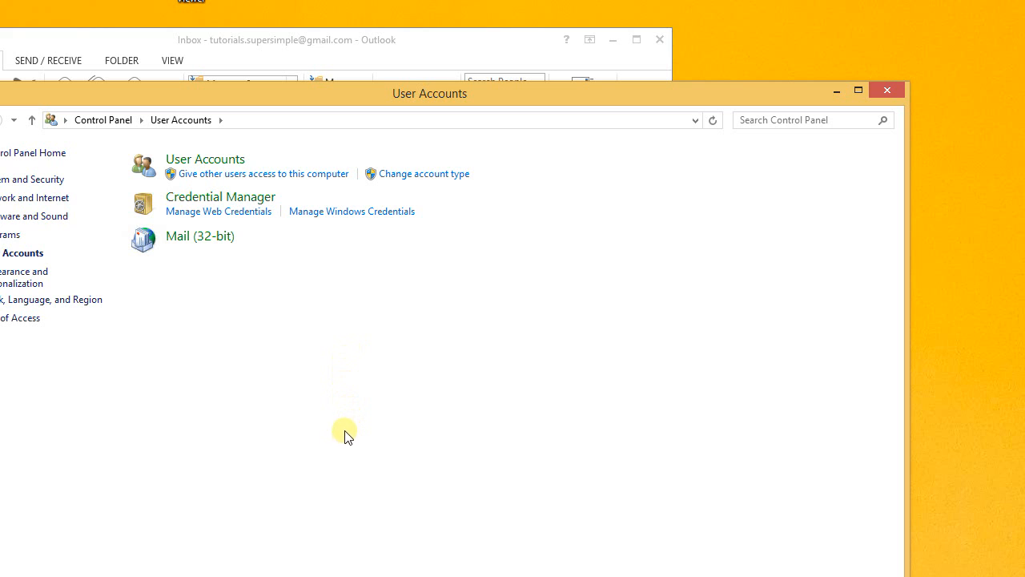
{"action": "mouse_move", "coordinate": [366, 332]}
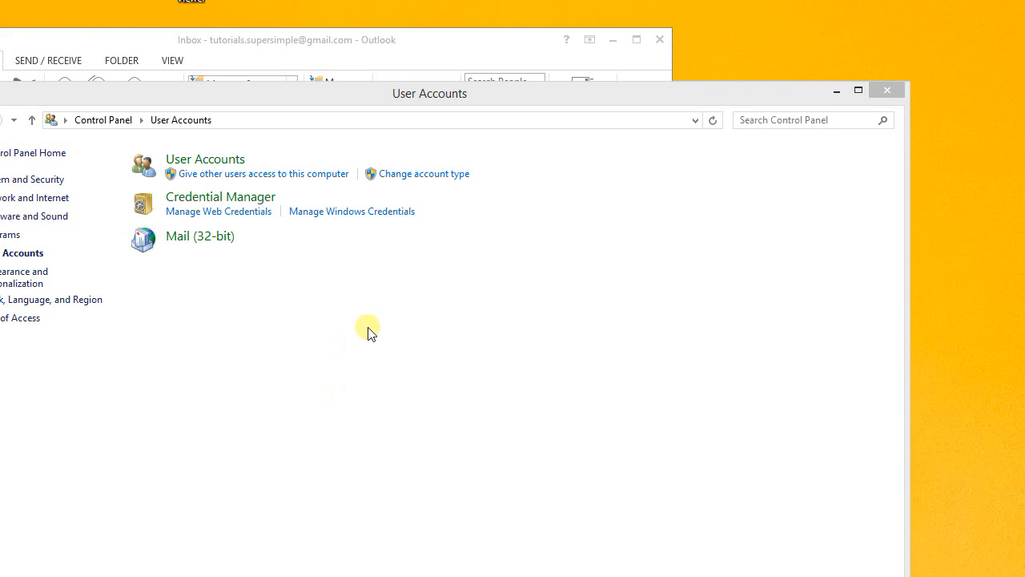
- Bring the Mail Setup - Outlook dialog into focus
{"action": "left_click", "coordinate": [200, 235]}
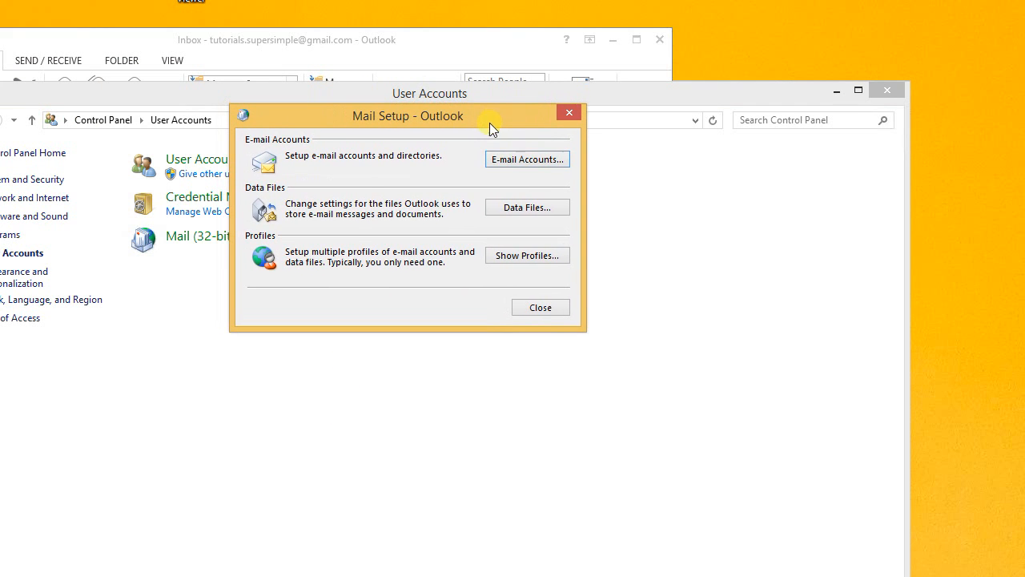
{"action": "mouse_move", "coordinate": [410, 125]}
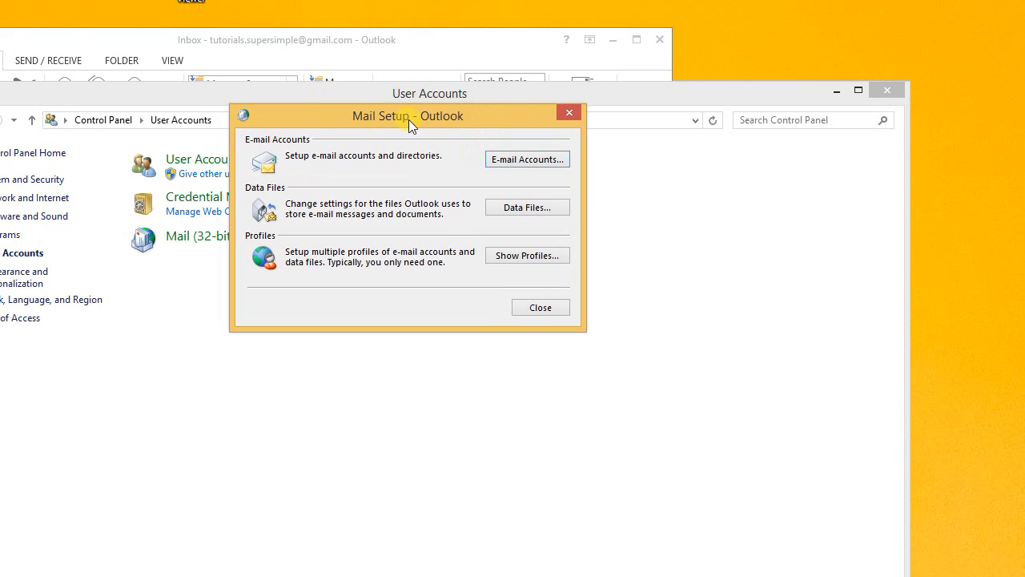
{"action": "mouse_move", "coordinate": [345, 129]}
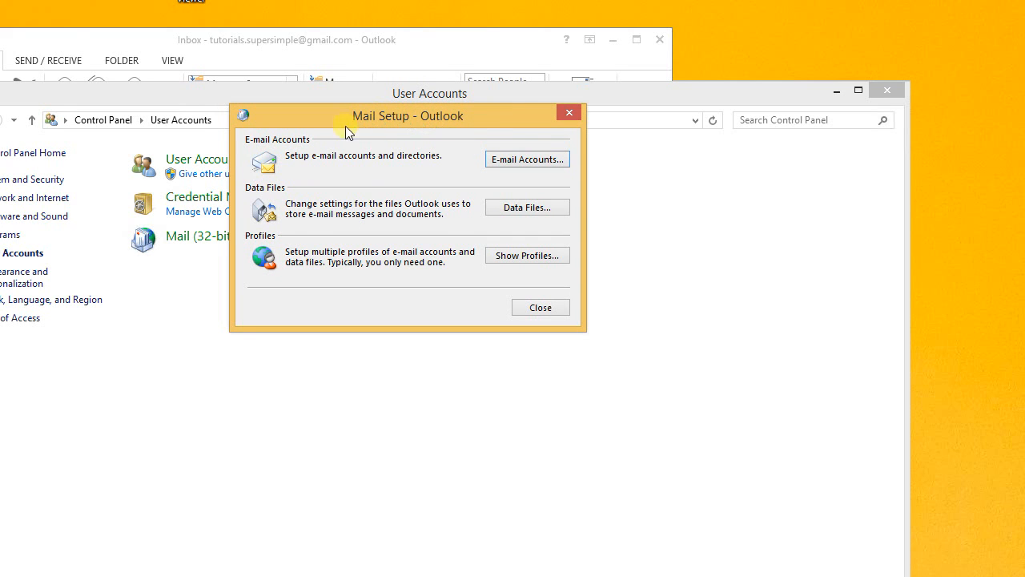
{"action": "mouse_move", "coordinate": [384, 134]}
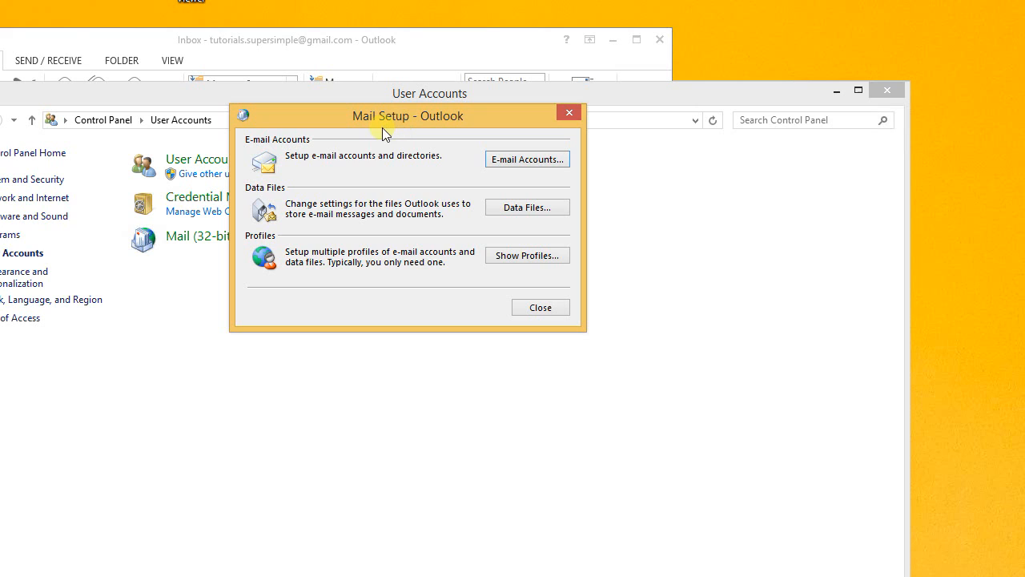
{"action": "mouse_move", "coordinate": [423, 280]}
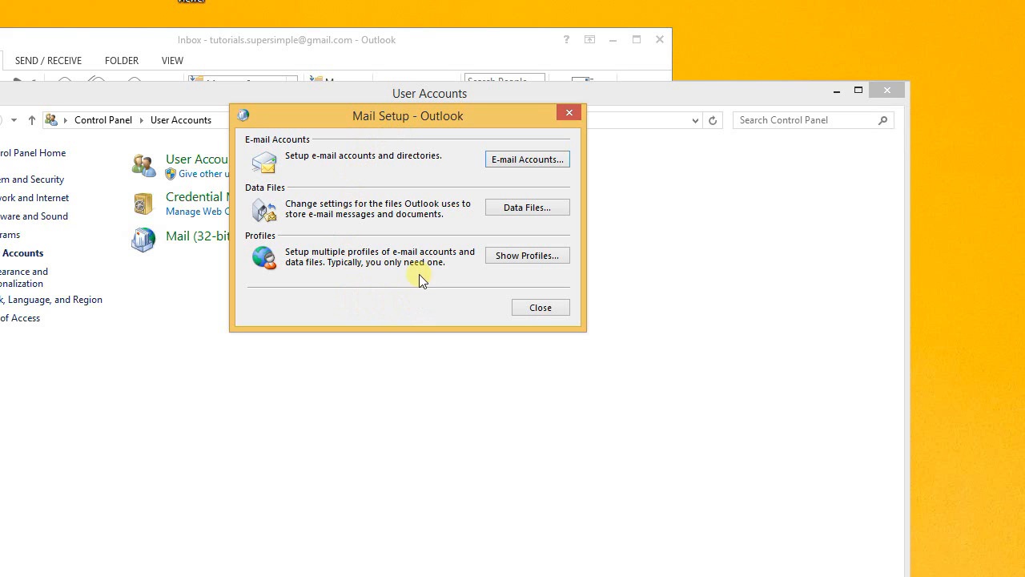
{"action": "mouse_move", "coordinate": [381, 290]}
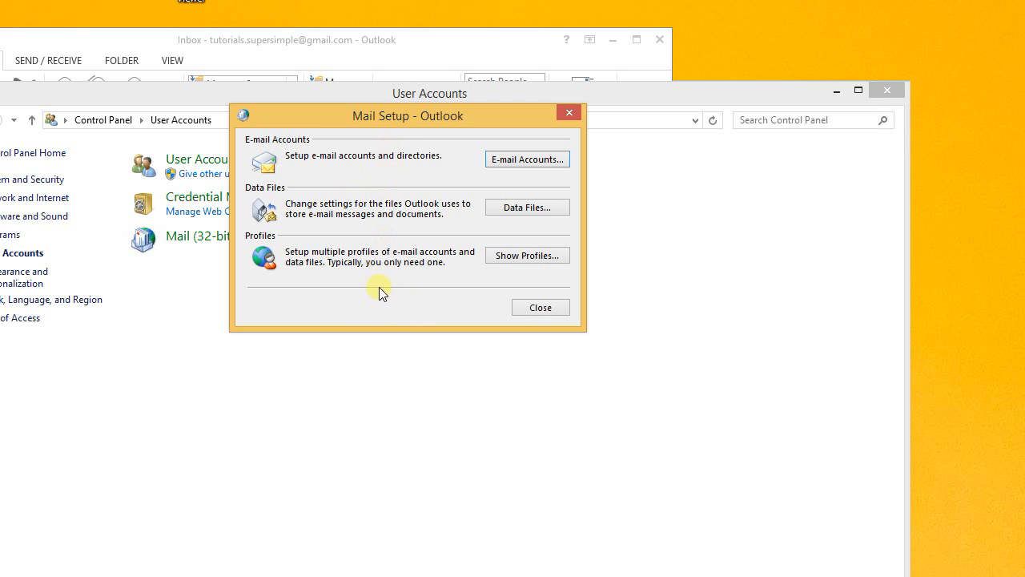
{"action": "mouse_move", "coordinate": [350, 168]}
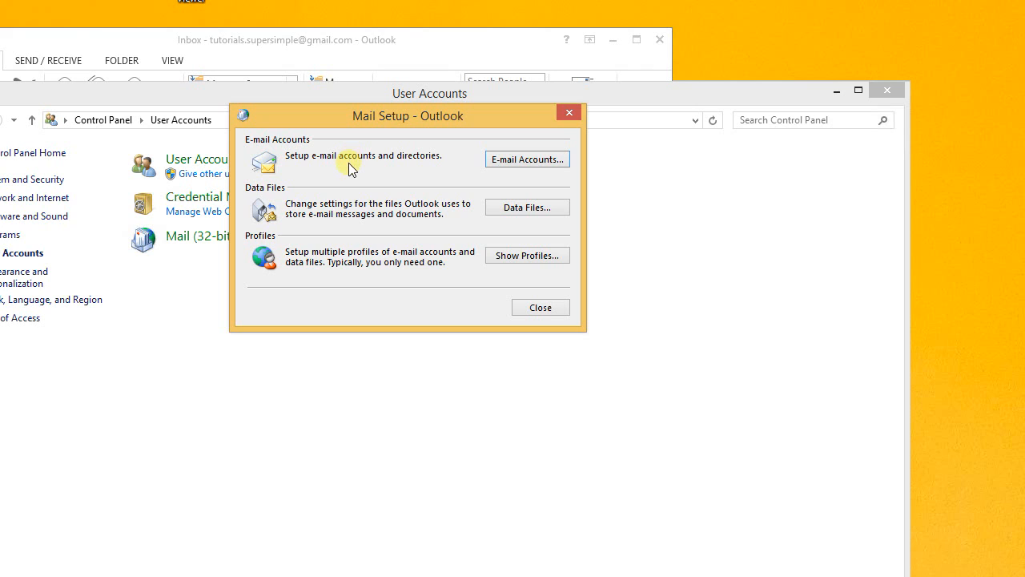
{"action": "mouse_move", "coordinate": [326, 255]}
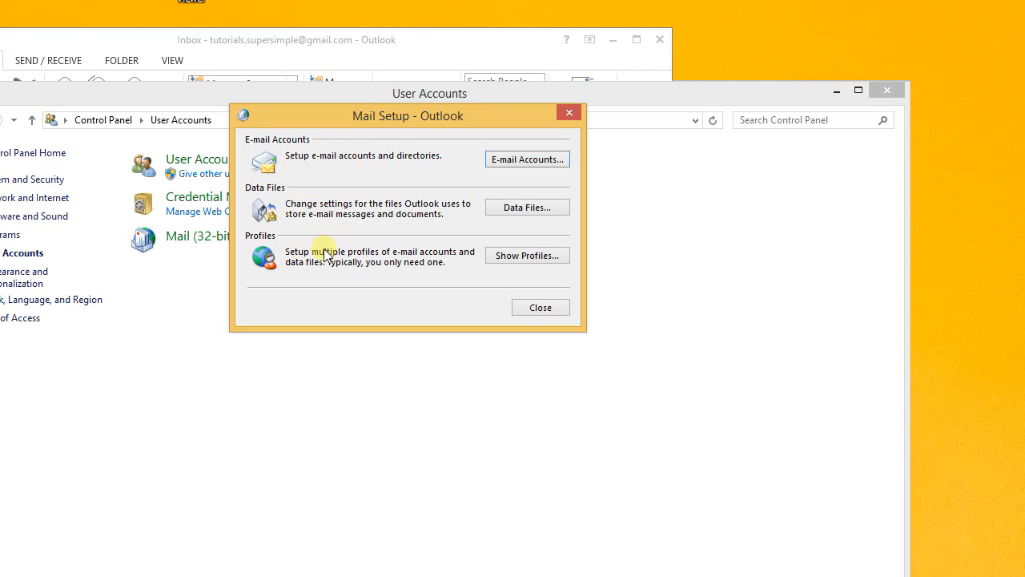
{"action": "mouse_move", "coordinate": [290, 253]}
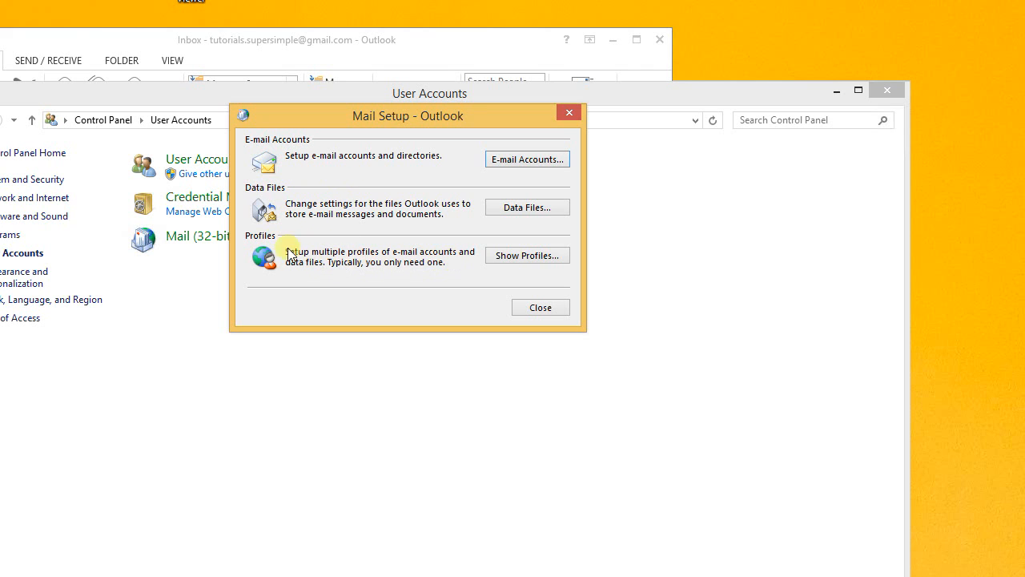
{"action": "mouse_move", "coordinate": [364, 267]}
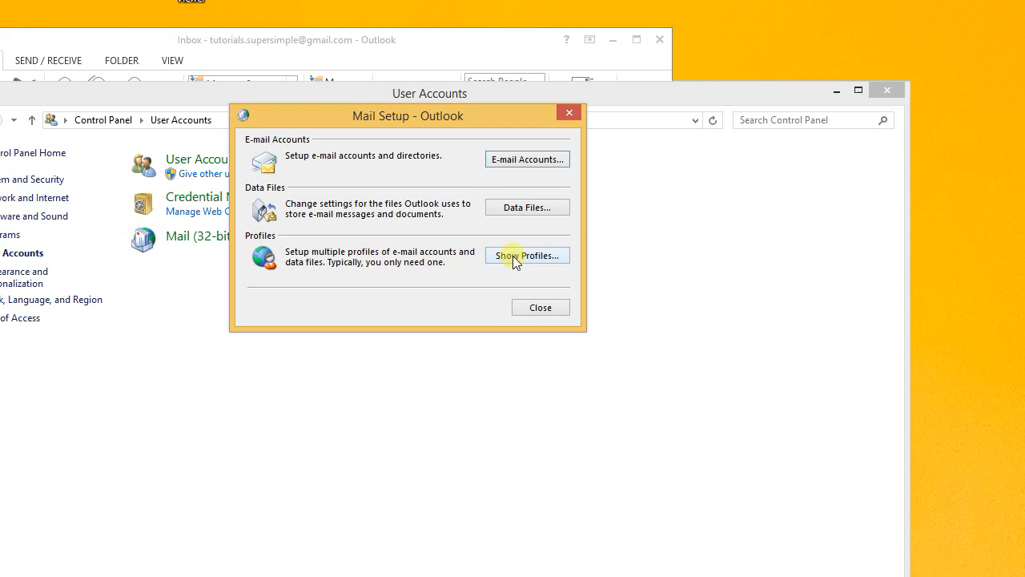
{"action": "mouse_move", "coordinate": [430, 264]}
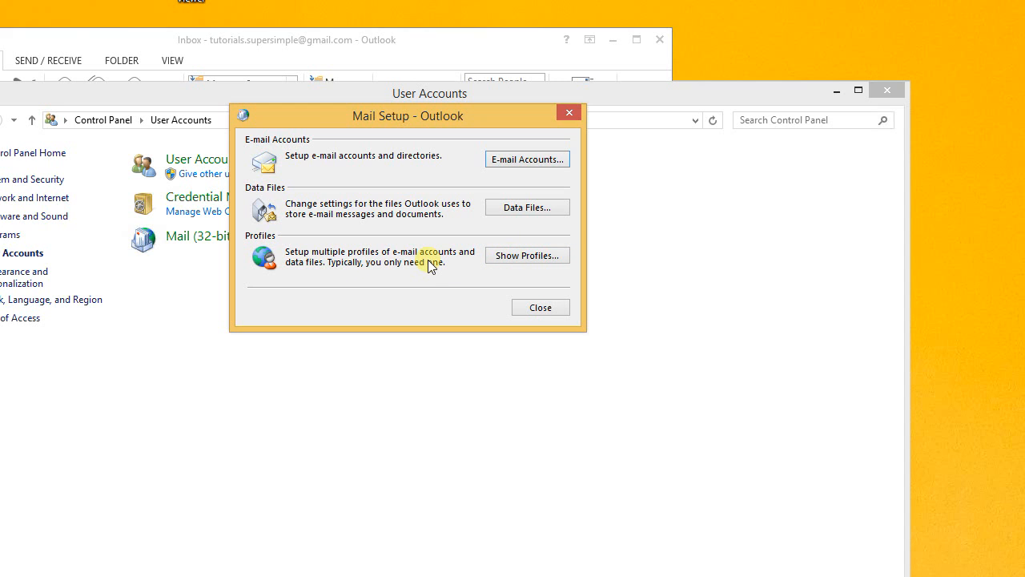
{"action": "mouse_move", "coordinate": [320, 272]}
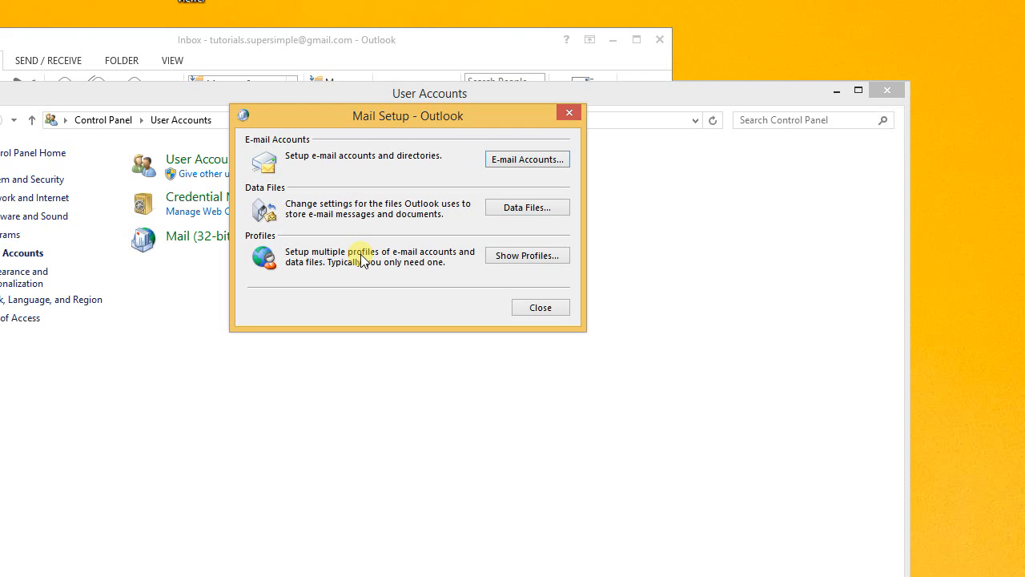
{"action": "mouse_move", "coordinate": [410, 258]}
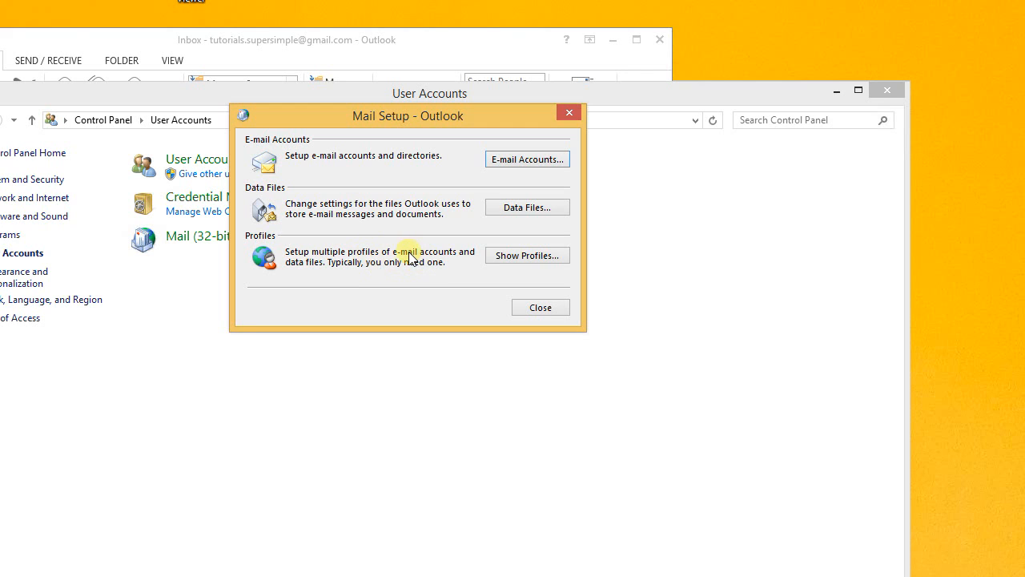
{"action": "mouse_move", "coordinate": [408, 258]}
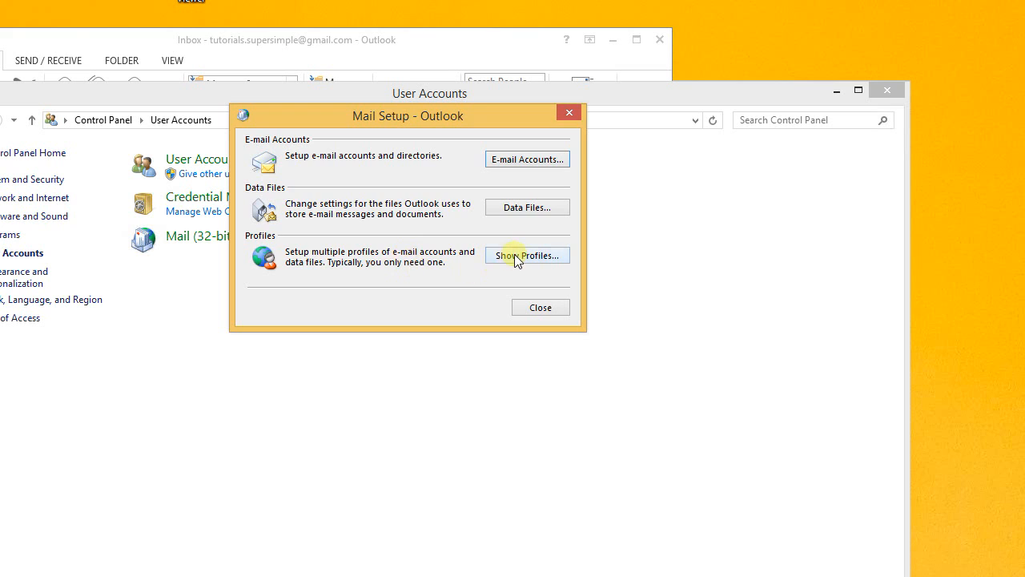
- Show the mail profiles and select the existing Outlook profile
{"action": "left_click", "coordinate": [540, 307]}
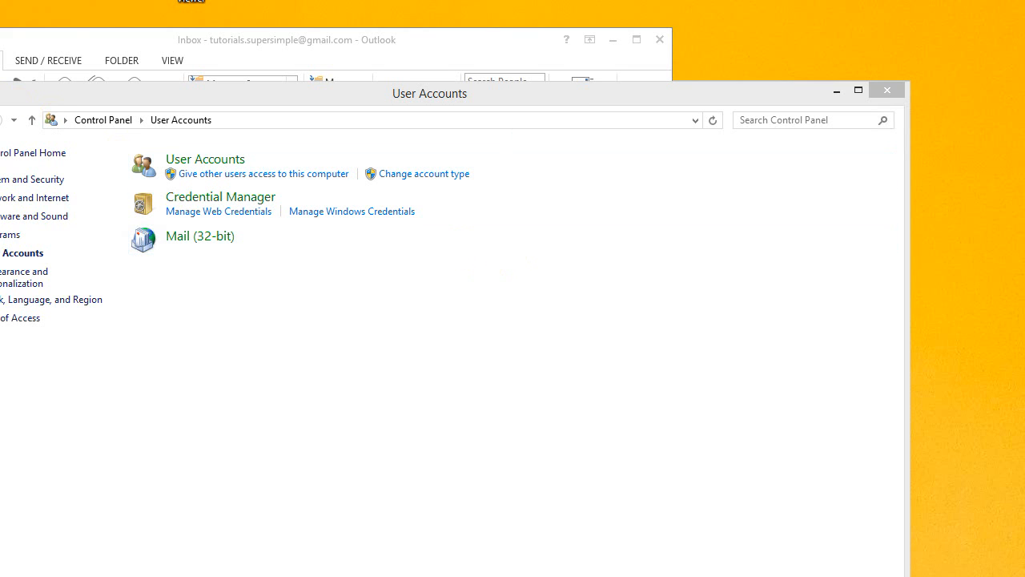
{"action": "left_click", "coordinate": [200, 235]}
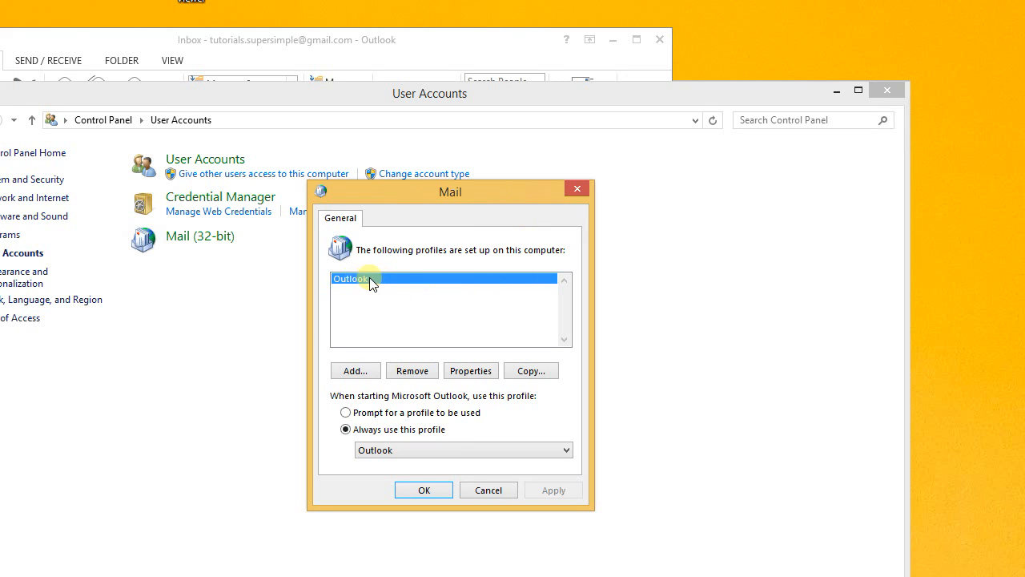
{"action": "mouse_move", "coordinate": [360, 284]}
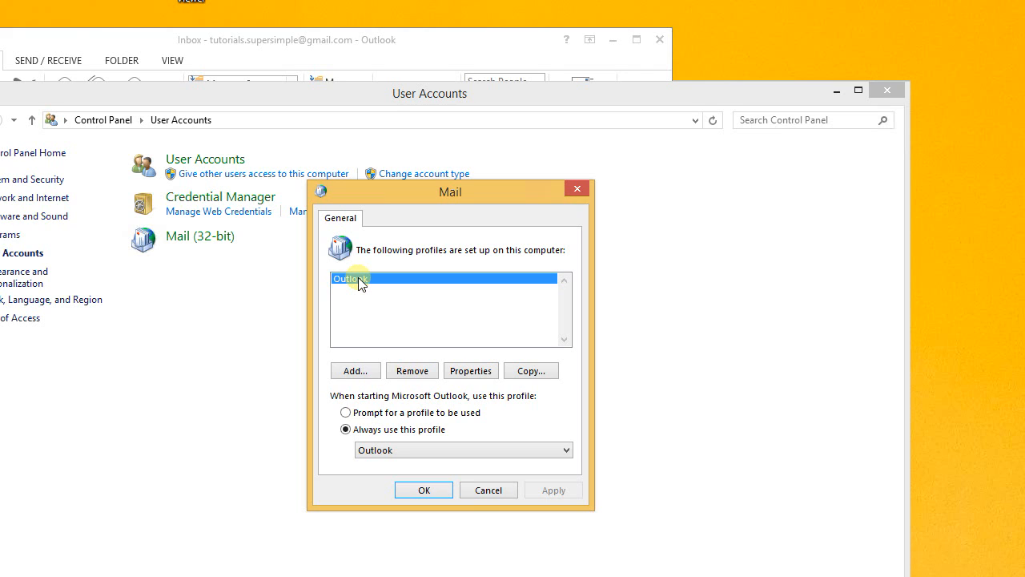
{"action": "mouse_move", "coordinate": [376, 304]}
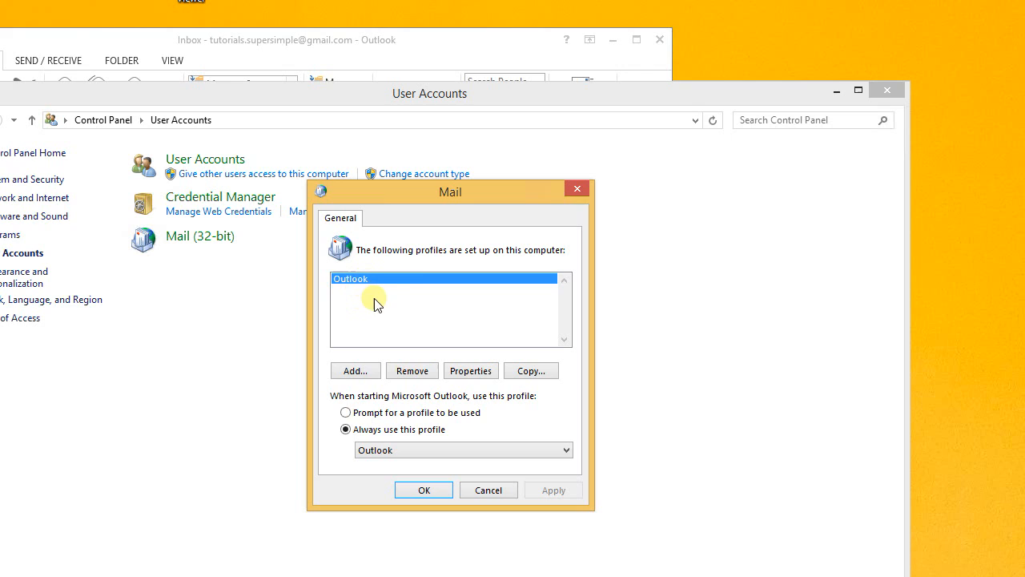
{"action": "mouse_move", "coordinate": [388, 286]}
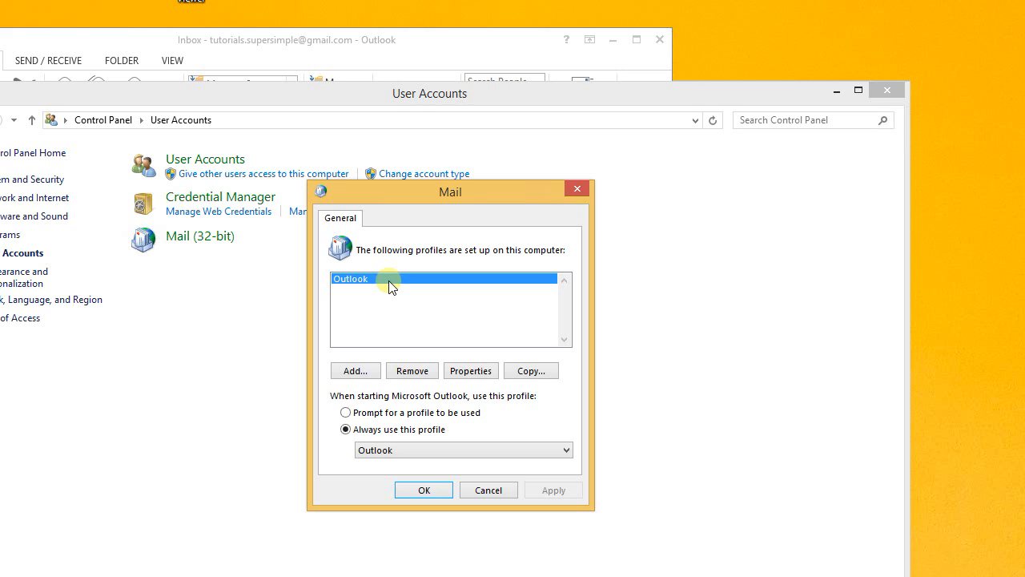
{"action": "mouse_move", "coordinate": [526, 333]}
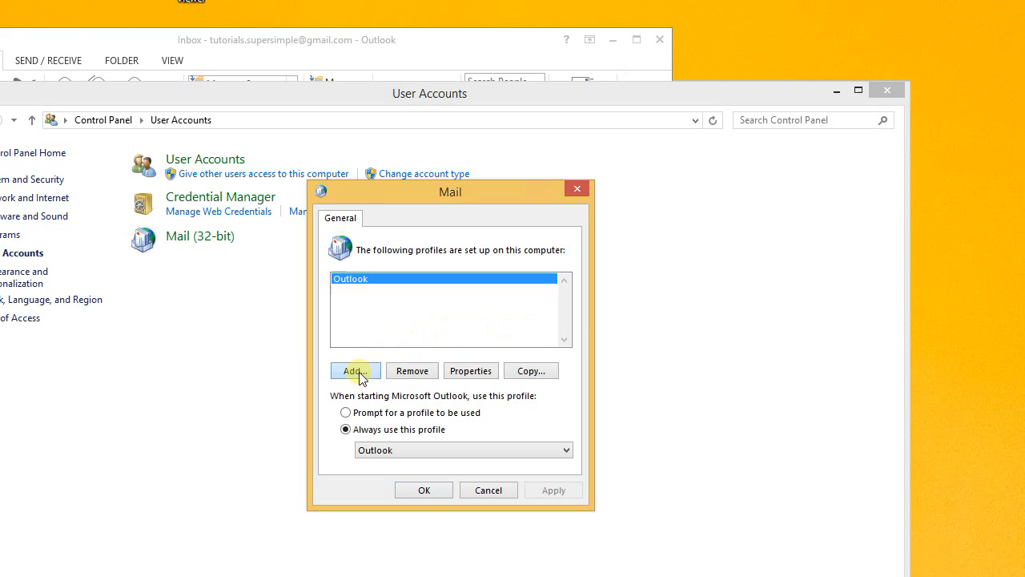
- Add a new mail profile named 'Youtube SuperSimple Tutorial' and confirm it
{"action": "left_click", "coordinate": [354, 370]}
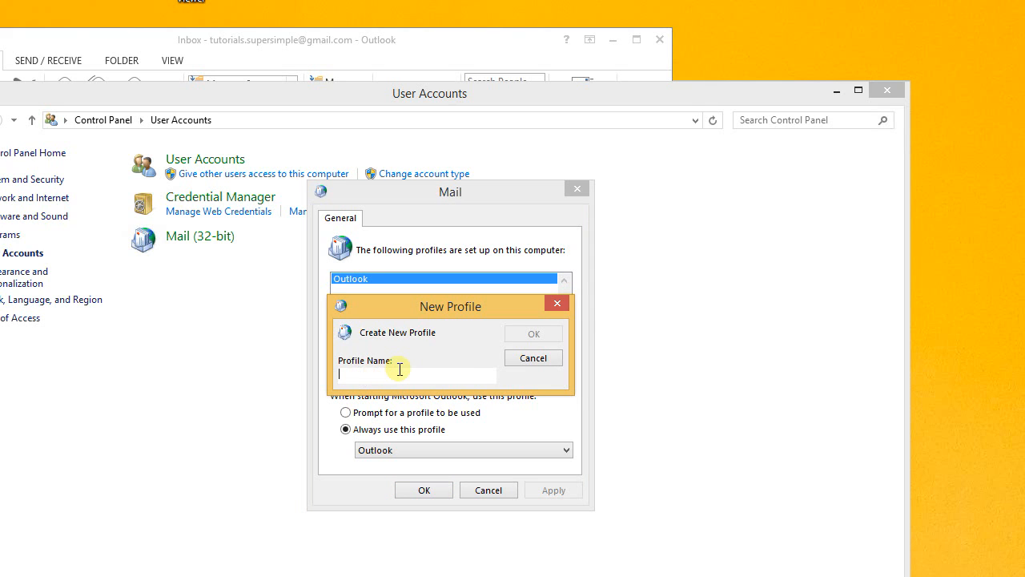
{"action": "type", "text": "Yo"}
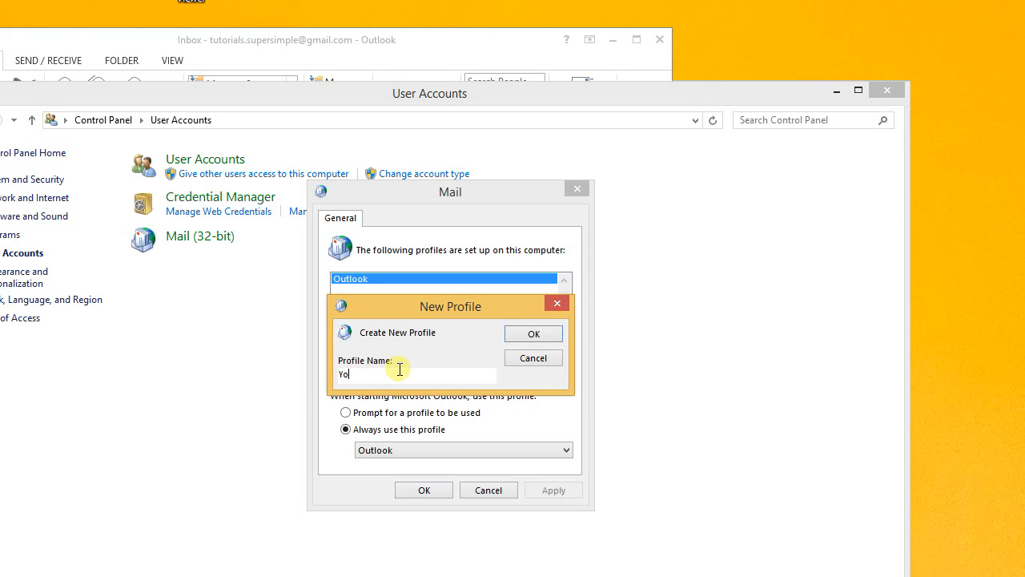
{"action": "type", "text": "utube"}
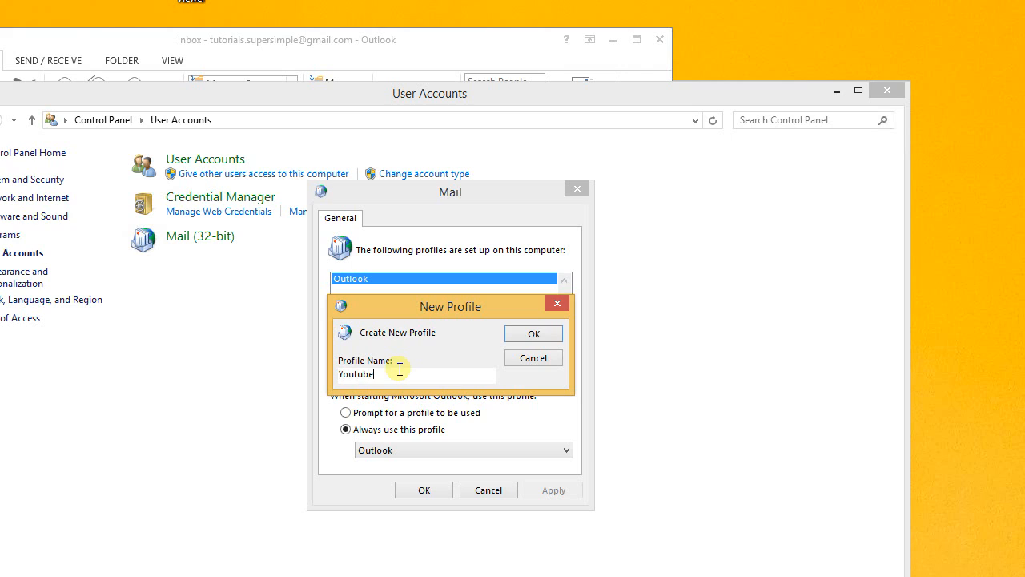
{"action": "type", "text": "Super"}
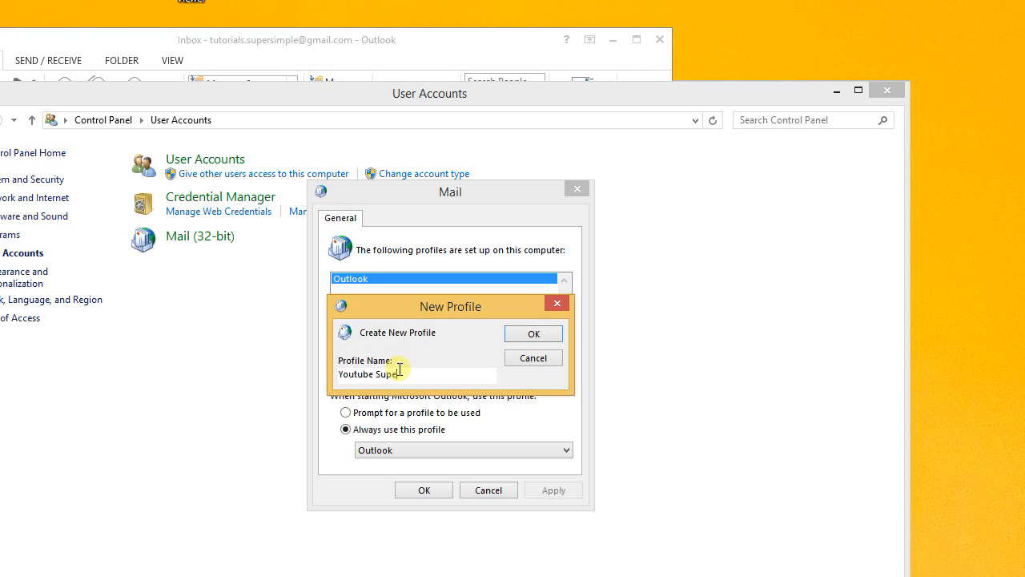
{"action": "type", "text": "Simple"}
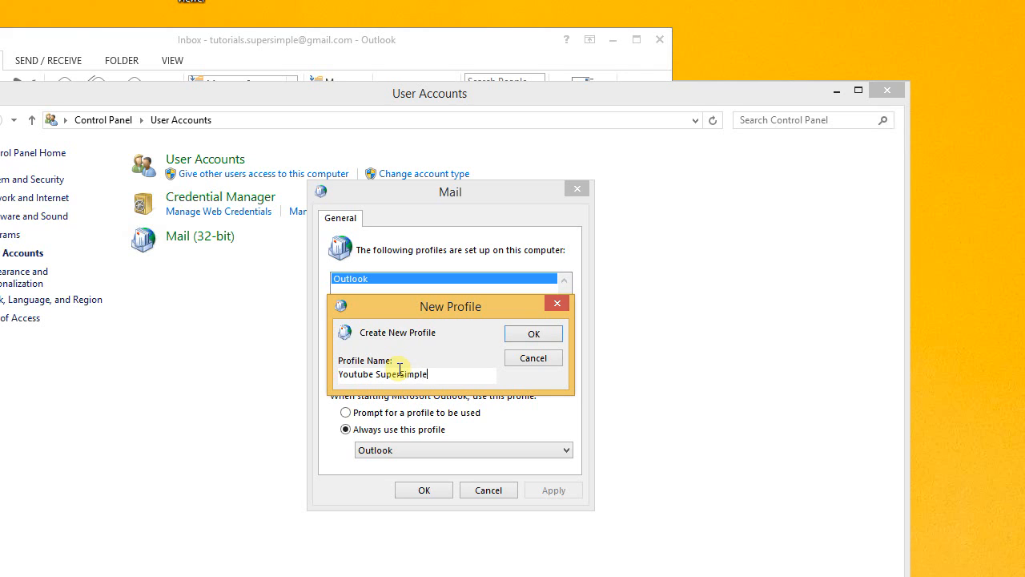
{"action": "type", "text": "T"}
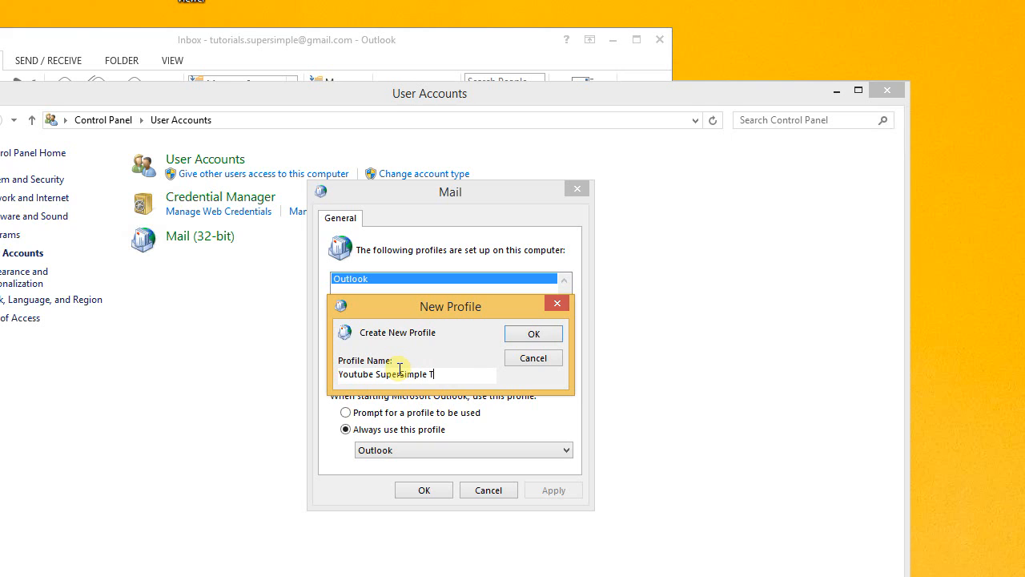
{"action": "type", "text": "utorial"}
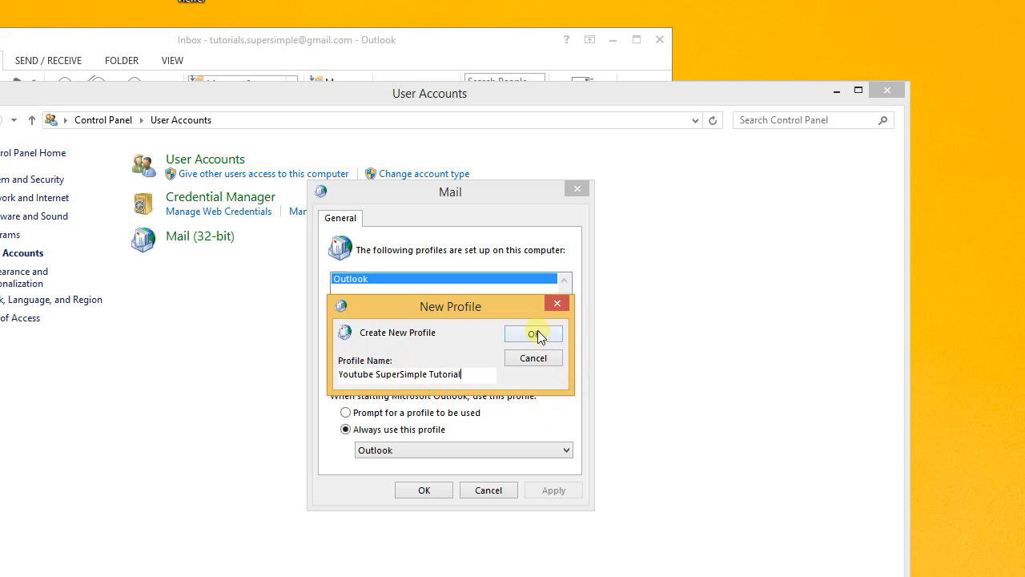
{"action": "left_click", "coordinate": [534, 334]}
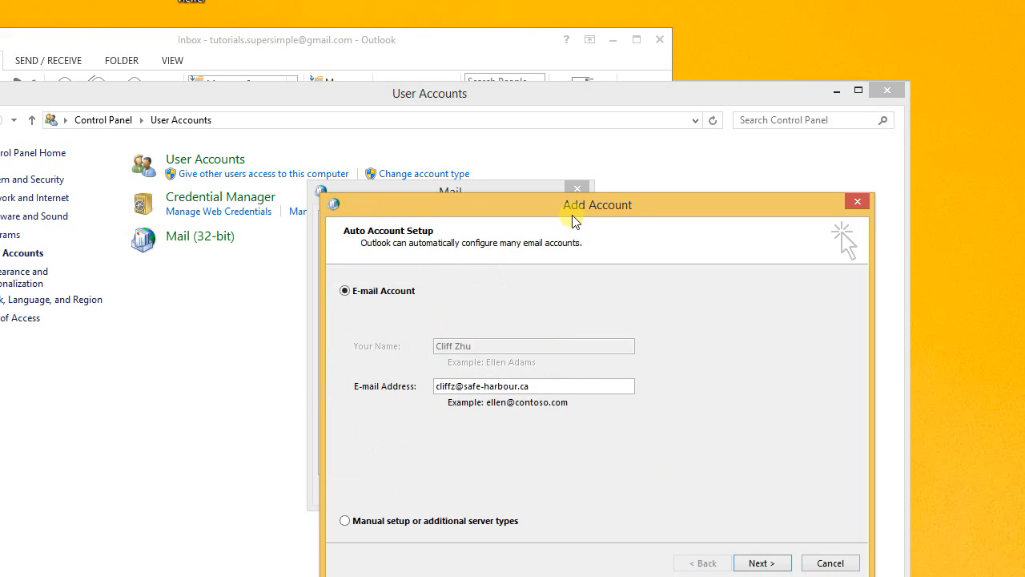
- Move the Add Account window into view and choose Manual setup or additional server types
{"action": "left_click_drag", "start_coordinate": [597, 204], "coordinate": [458, 102]}
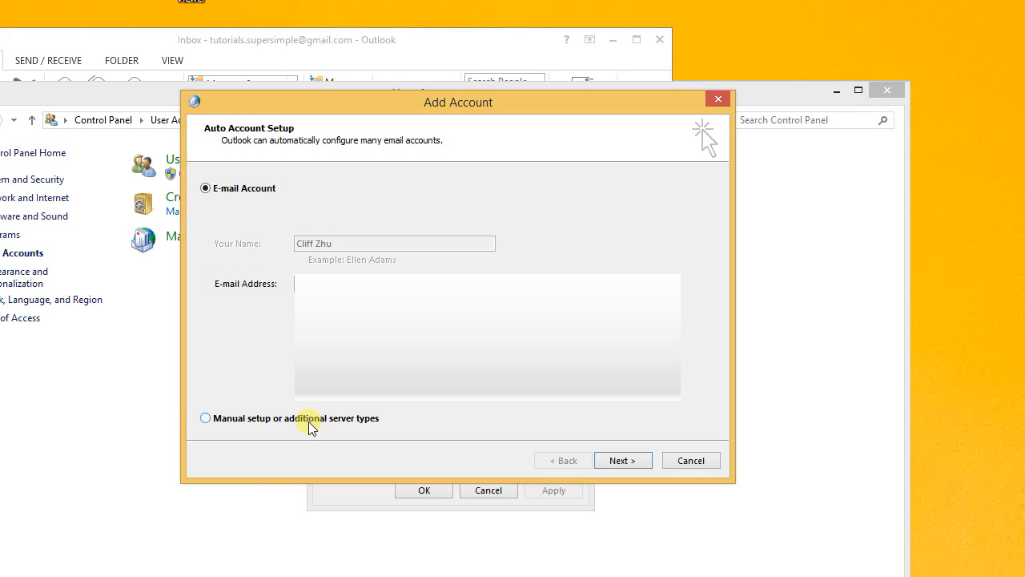
{"action": "left_click", "coordinate": [205, 417]}
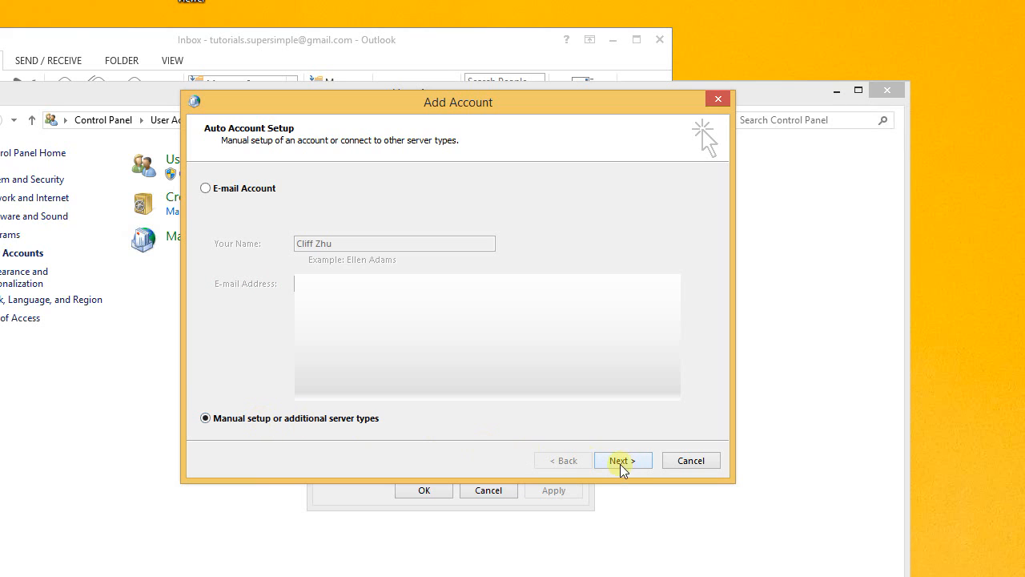
{"action": "mouse_move", "coordinate": [632, 467]}
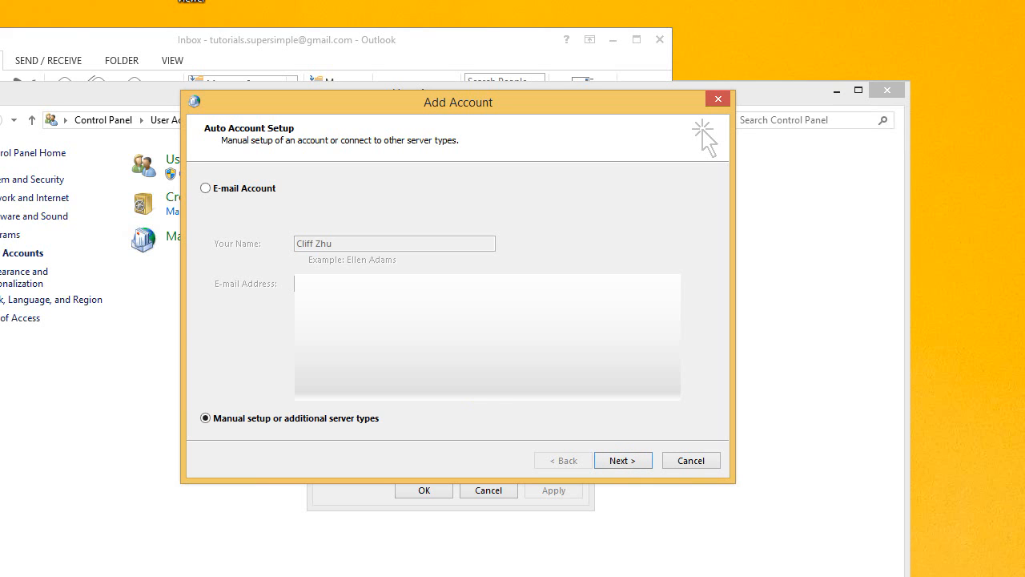
- Switch back to automatic E-mail Account setup and enter the display name
{"action": "left_click", "coordinate": [206, 188]}
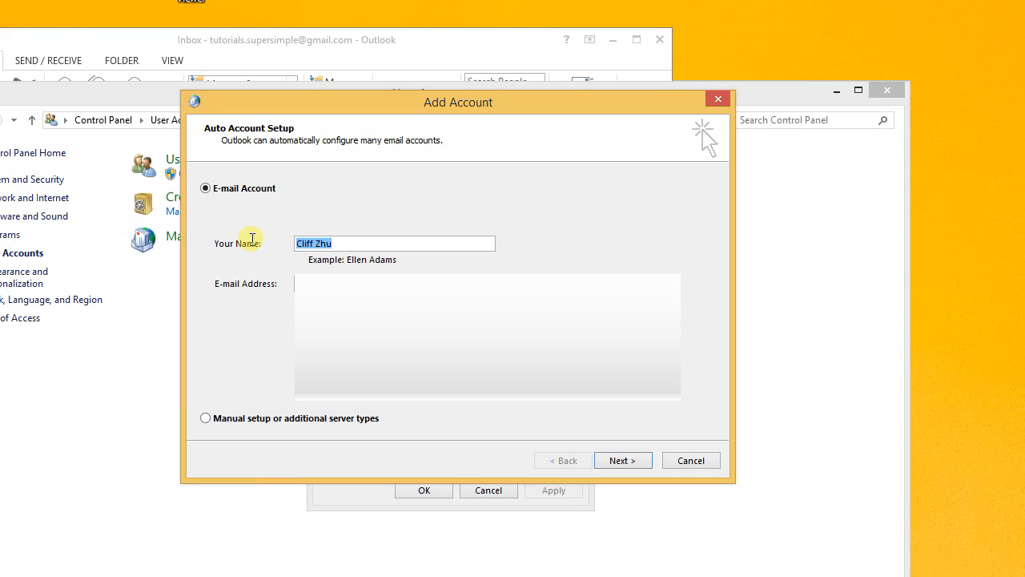
{"action": "type", "text": "SuperSimple"}
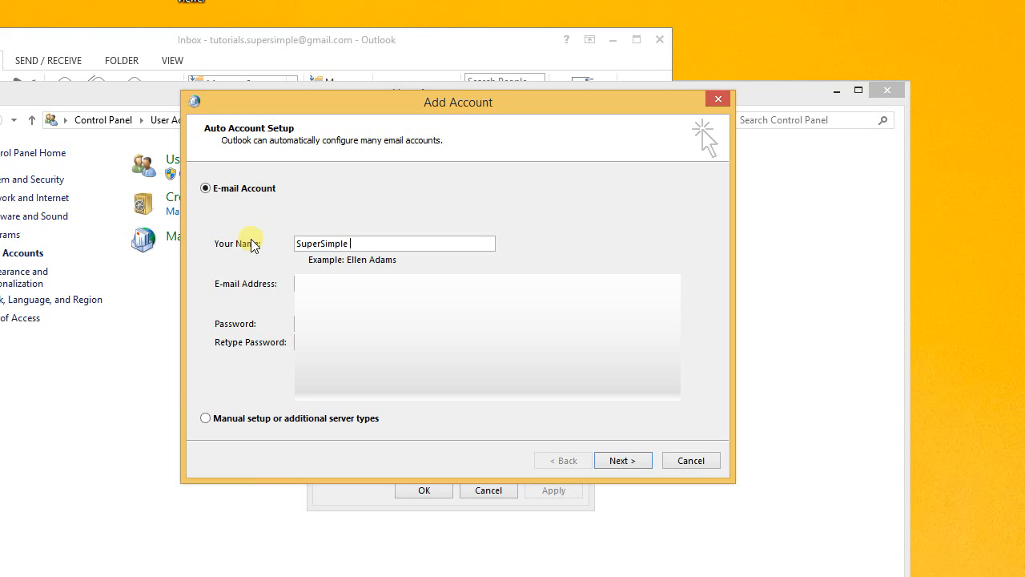
{"action": "type", "text": "Tutorial"}
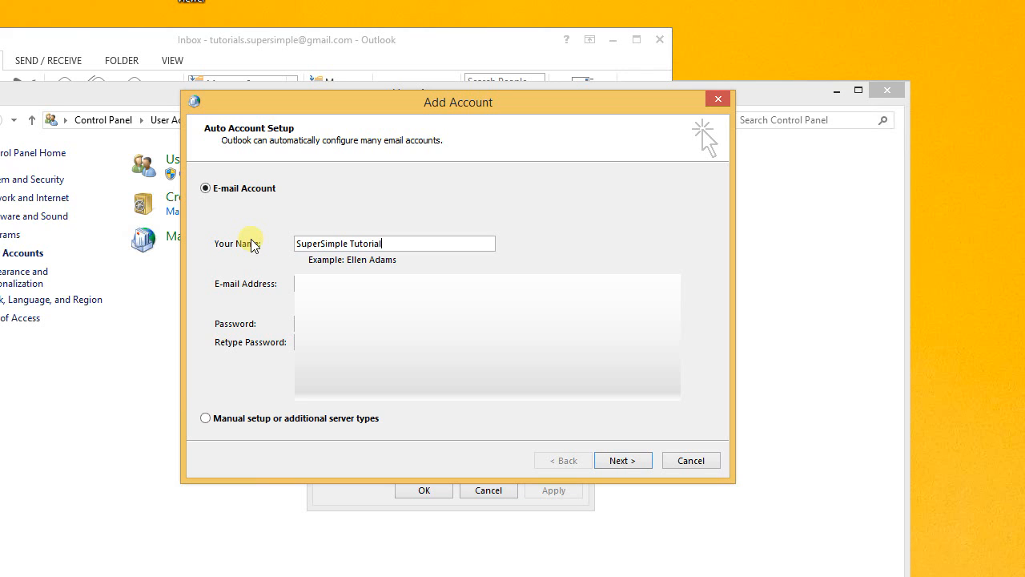
{"action": "type", "text": "s"}
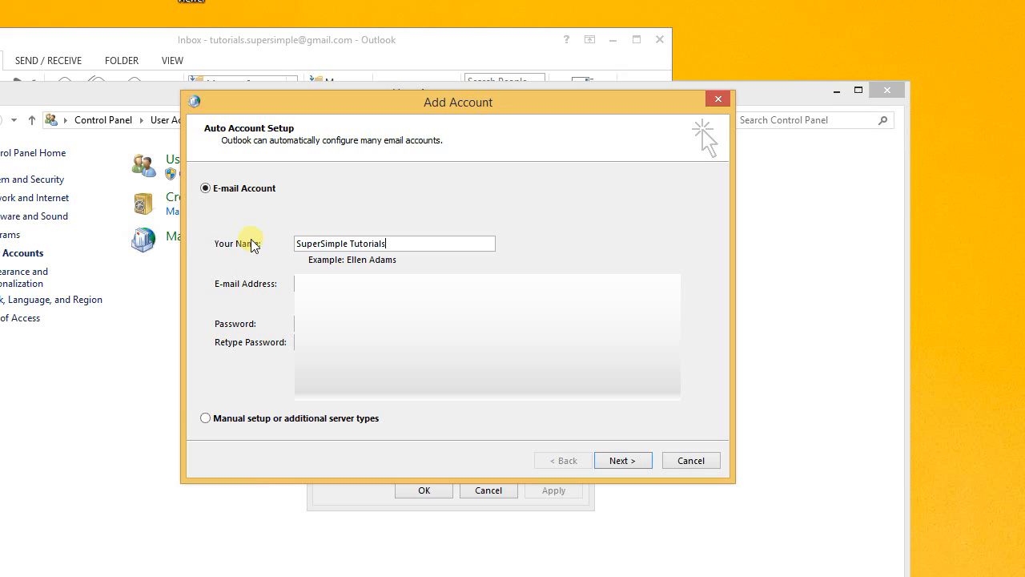
{"action": "type", "text": "on"}
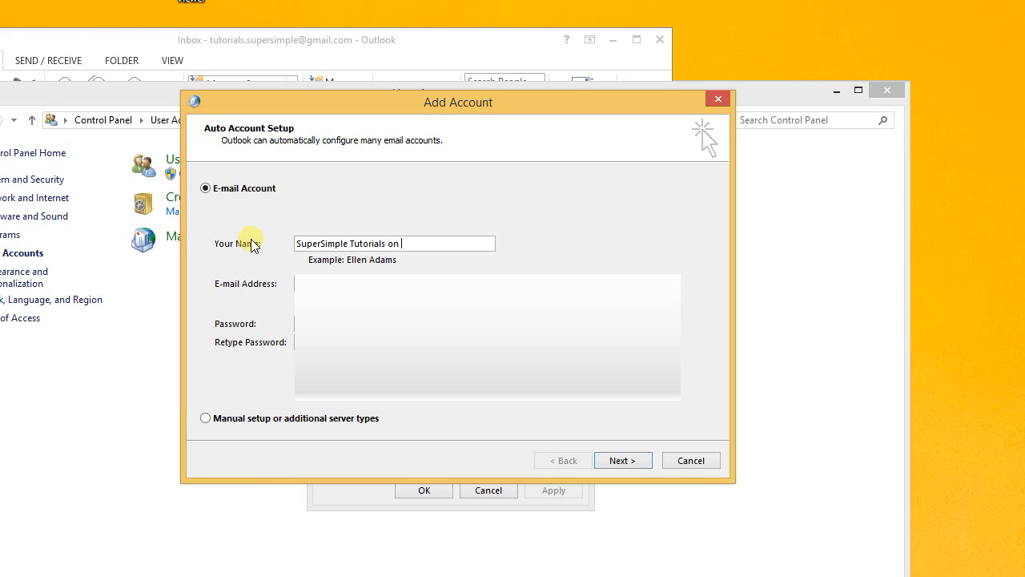
{"action": "type", "text": "YOutube"}
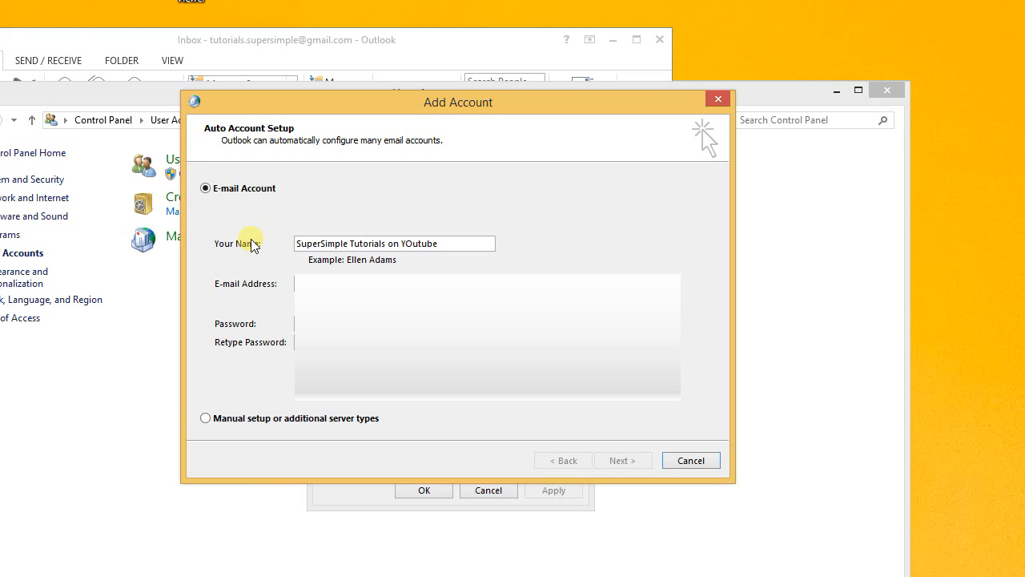
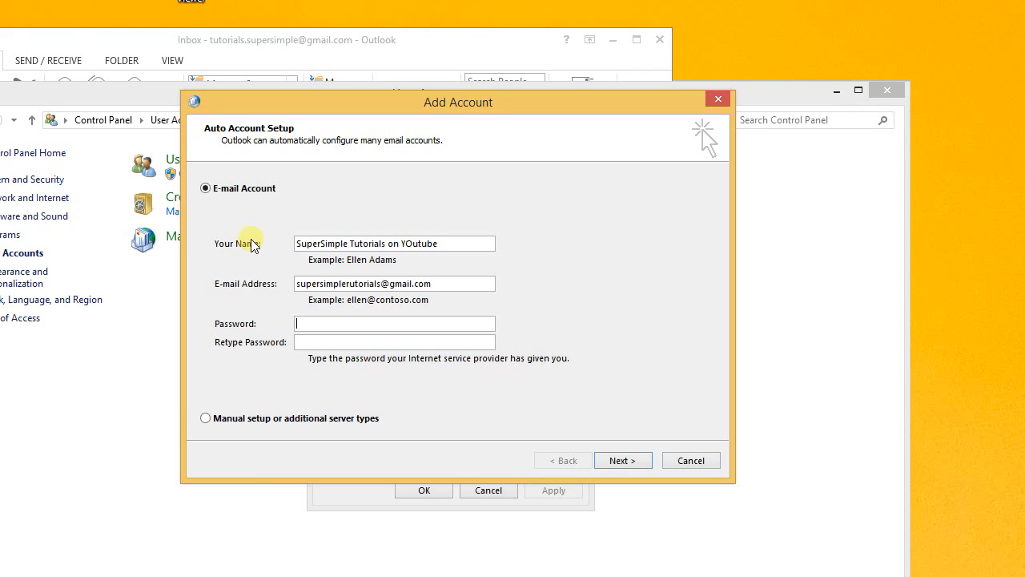
- Enter the Gmail address and type the password in both password fields
{"action": "type", "text": "****"}
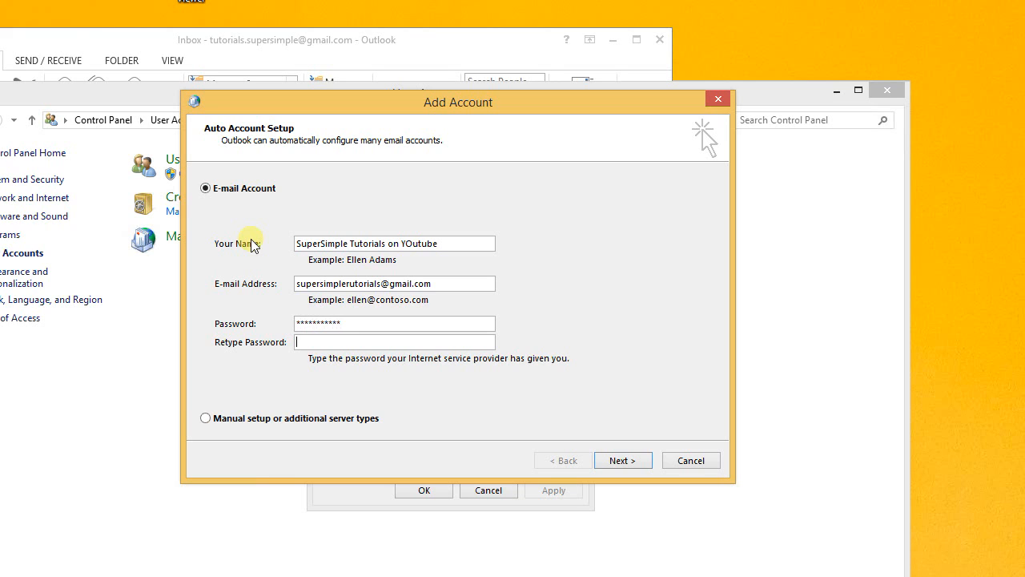
{"action": "type", "text": "********"}
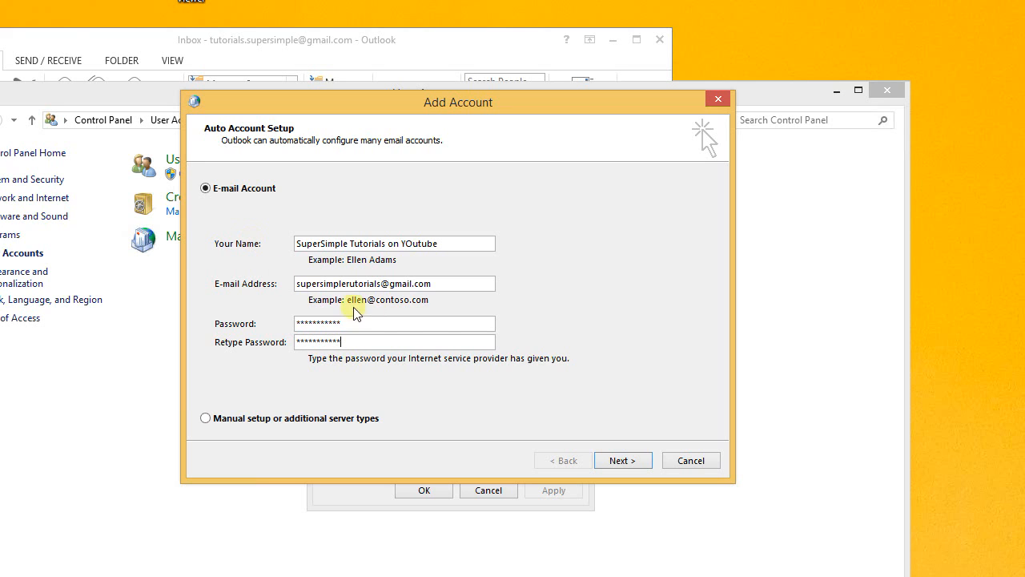
{"action": "mouse_move", "coordinate": [448, 324]}
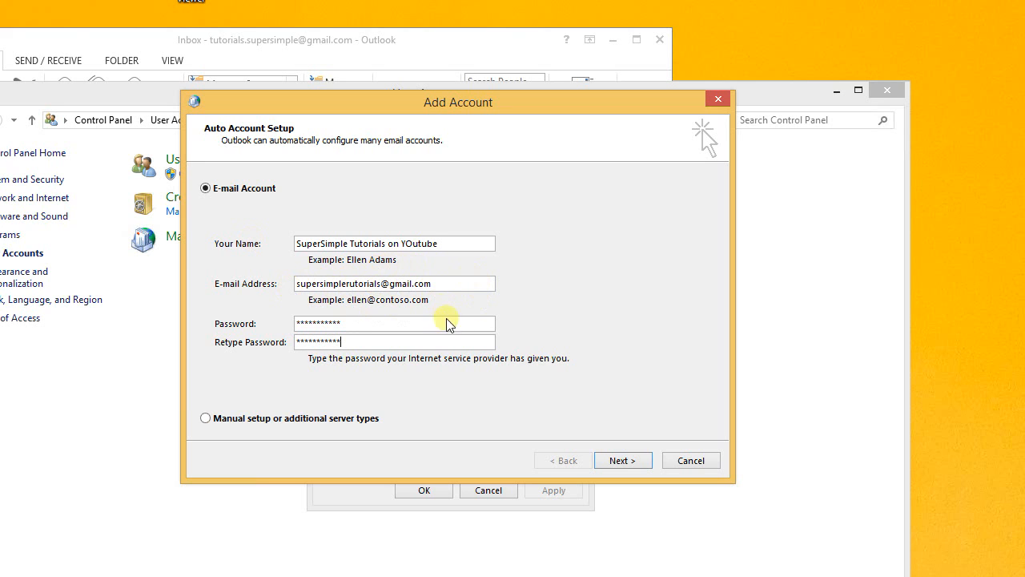
- Run automatic configuration of the Gmail account and finish the wizard
{"action": "left_click", "coordinate": [622, 459]}
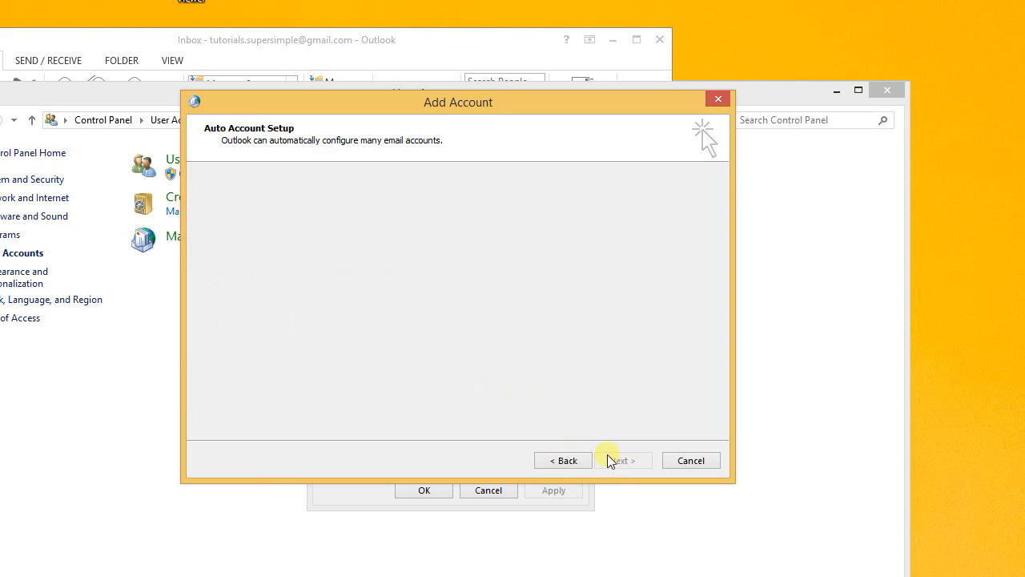
{"action": "left_click", "coordinate": [623, 460]}
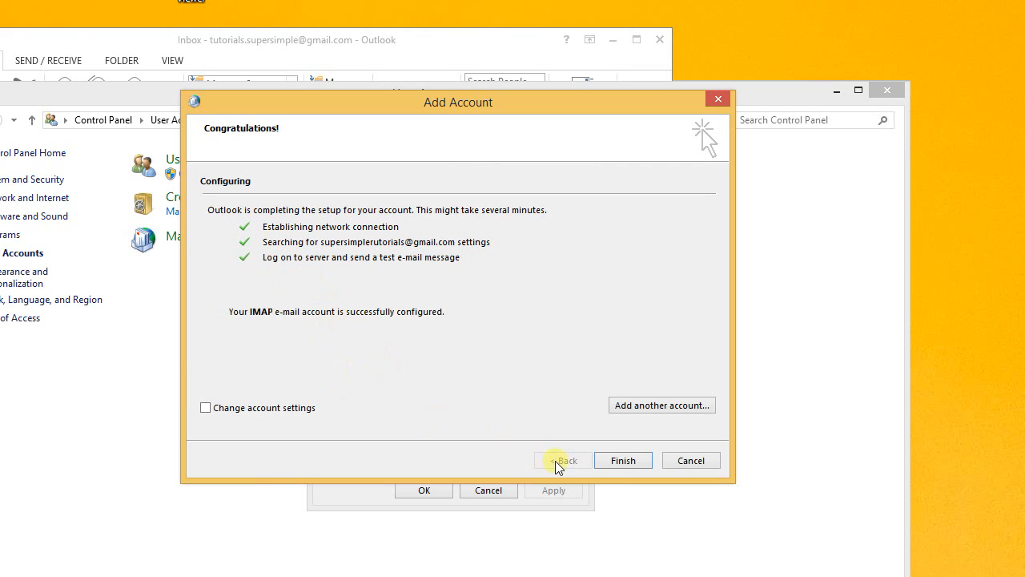
{"action": "left_click", "coordinate": [623, 459]}
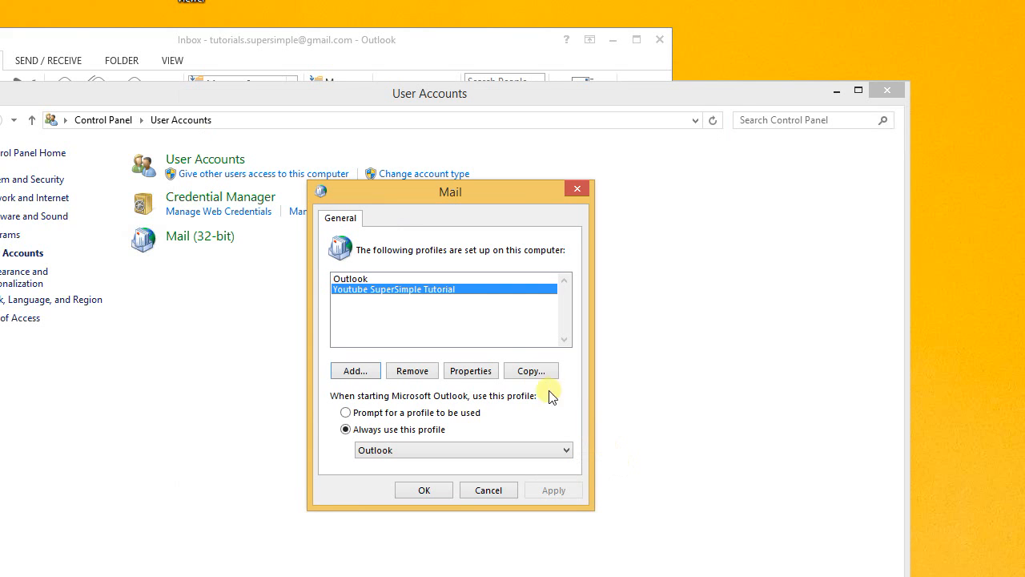
{"action": "mouse_move", "coordinate": [371, 290]}
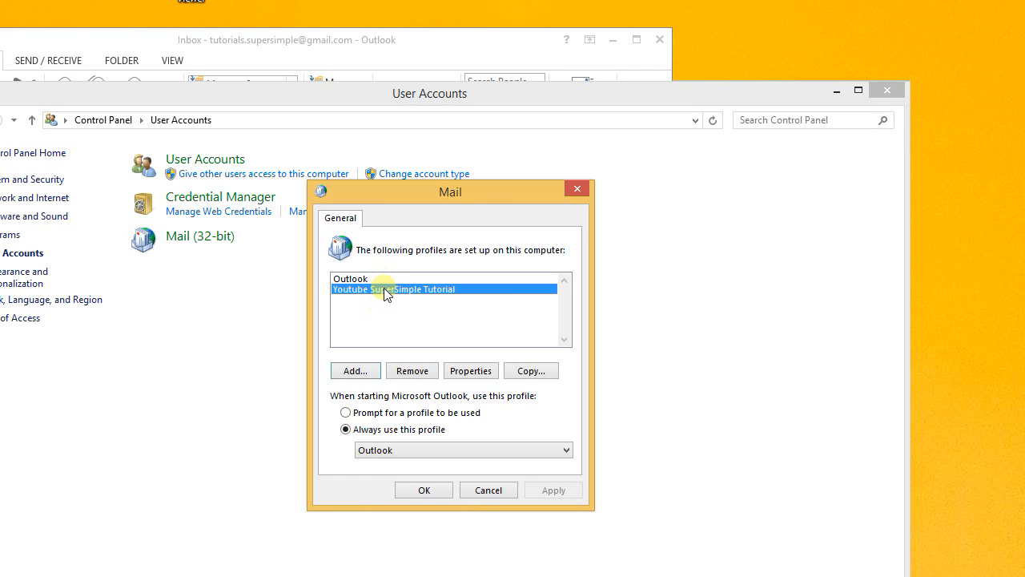
{"action": "mouse_move", "coordinate": [425, 295]}
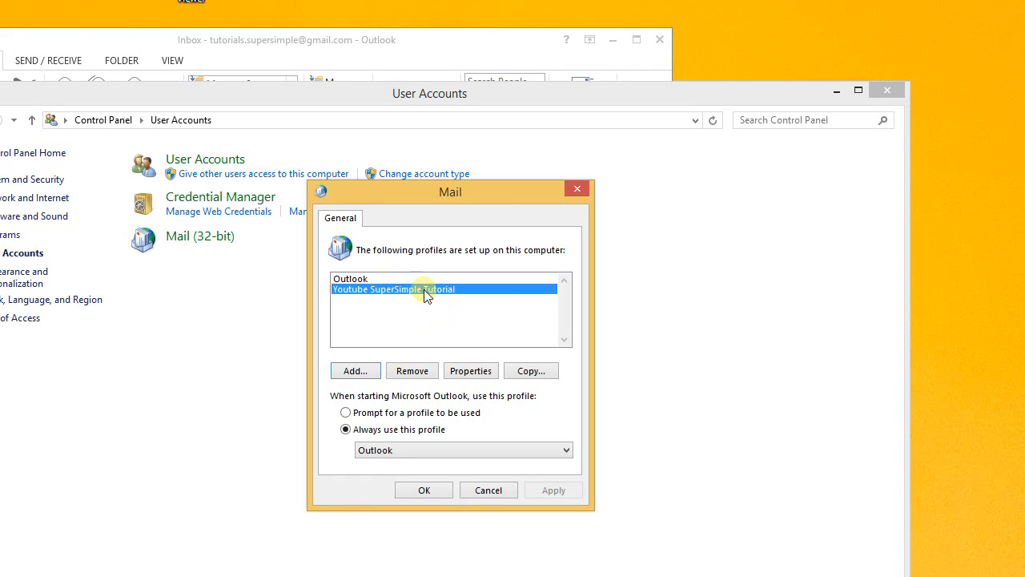
{"action": "mouse_move", "coordinate": [376, 282]}
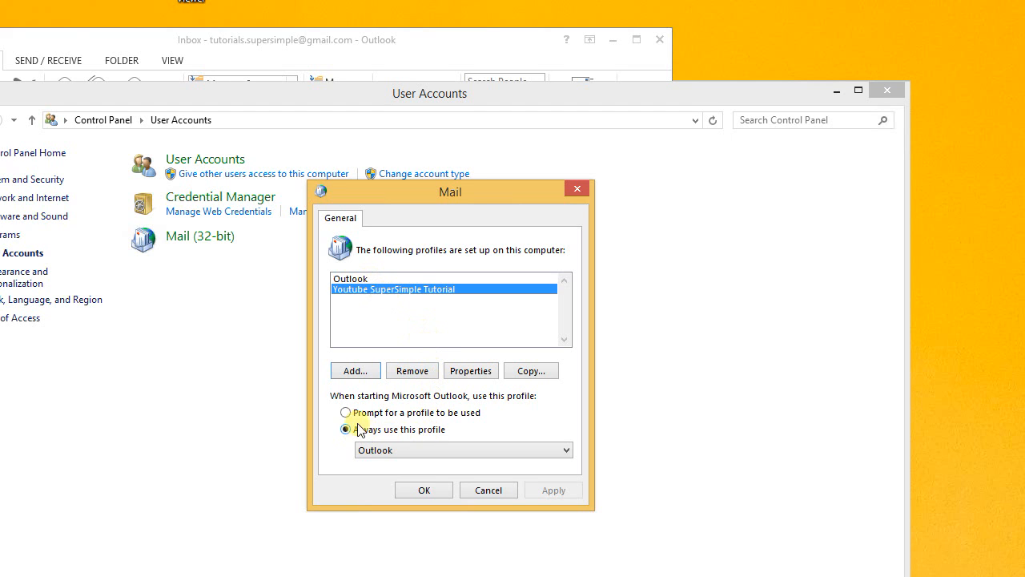
{"action": "mouse_move", "coordinate": [427, 403]}
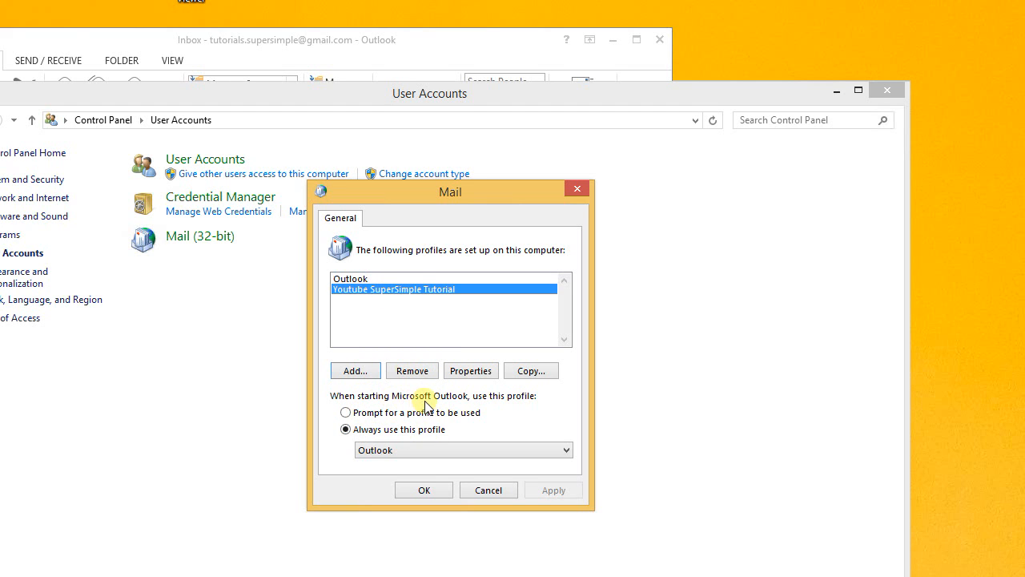
{"action": "mouse_move", "coordinate": [522, 403]}
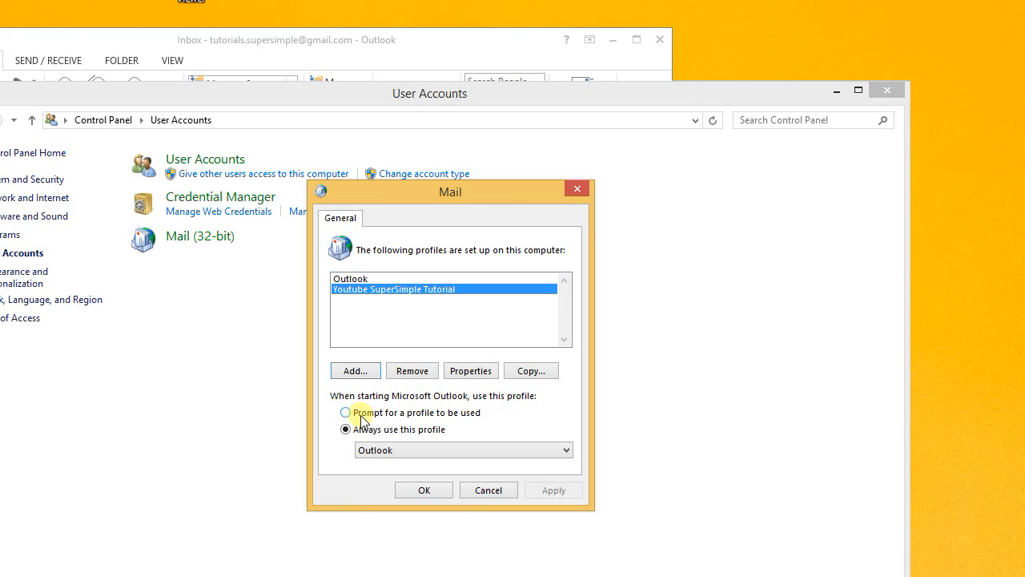
{"action": "mouse_move", "coordinate": [456, 420]}
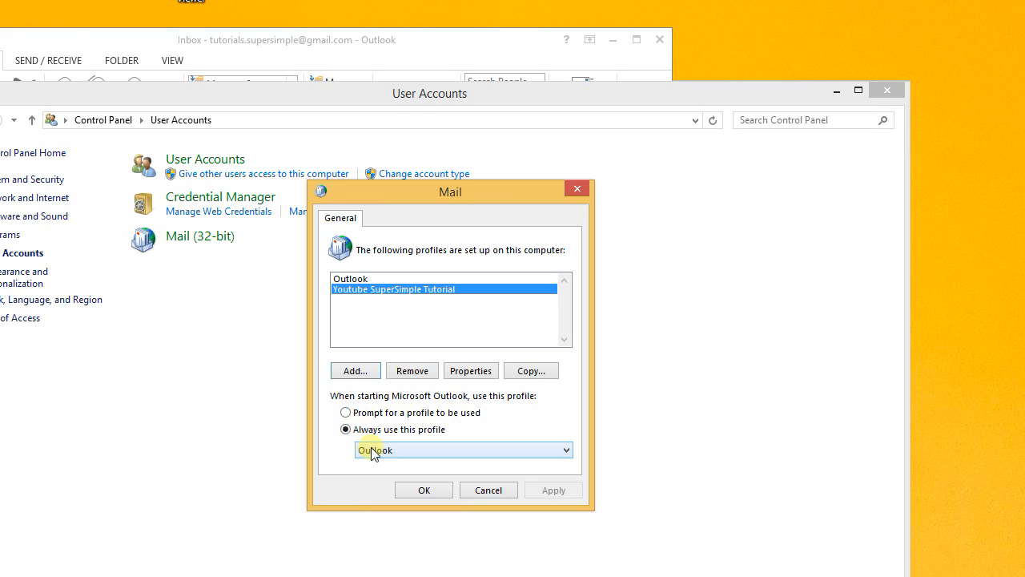
{"action": "mouse_move", "coordinate": [410, 455]}
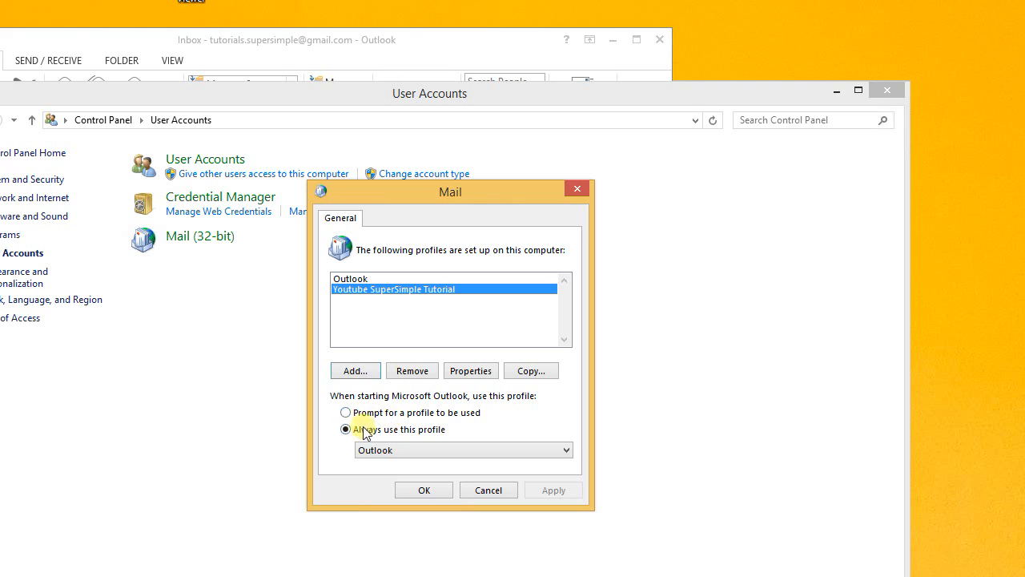
{"action": "mouse_move", "coordinate": [365, 420]}
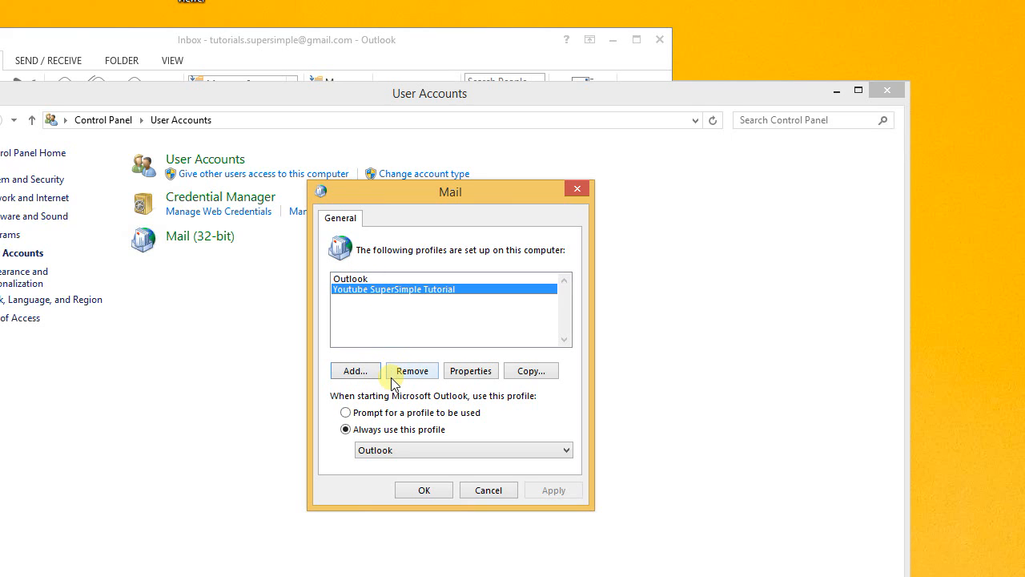
{"action": "mouse_move", "coordinate": [365, 412]}
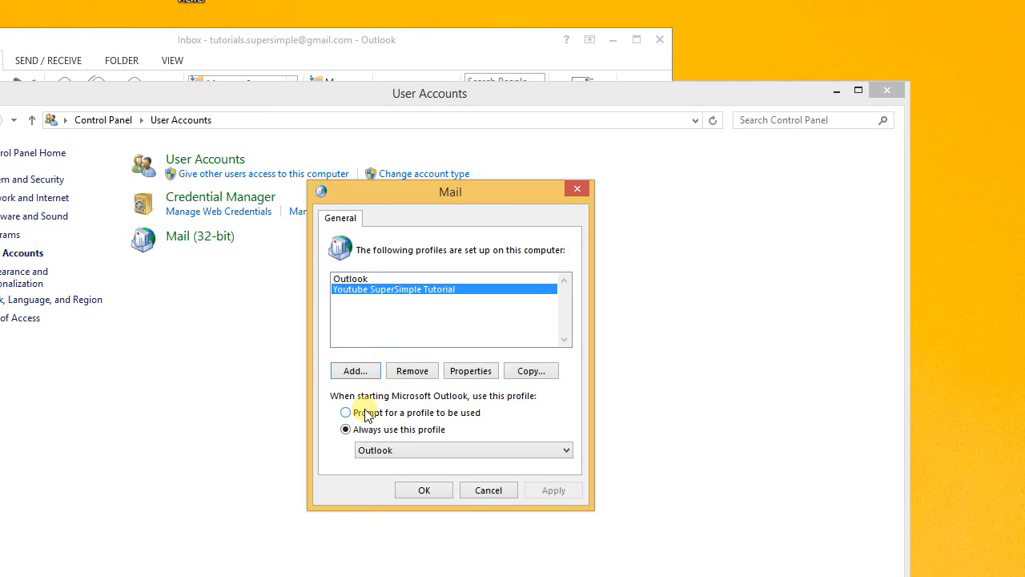
- Set Outlook startup to 'Prompt for a profile to be used'
{"action": "left_click", "coordinate": [345, 413]}
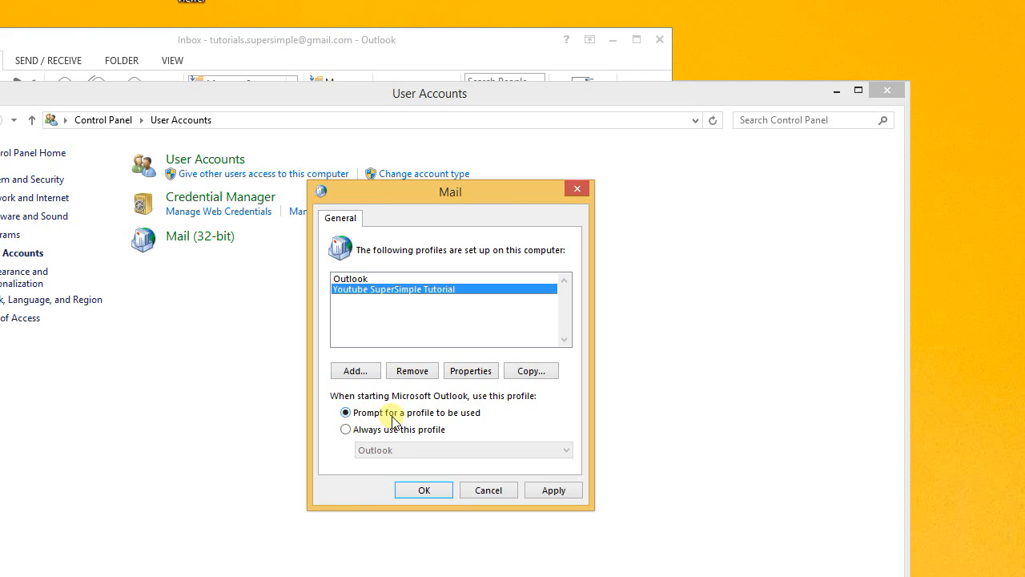
{"action": "mouse_move", "coordinate": [467, 437]}
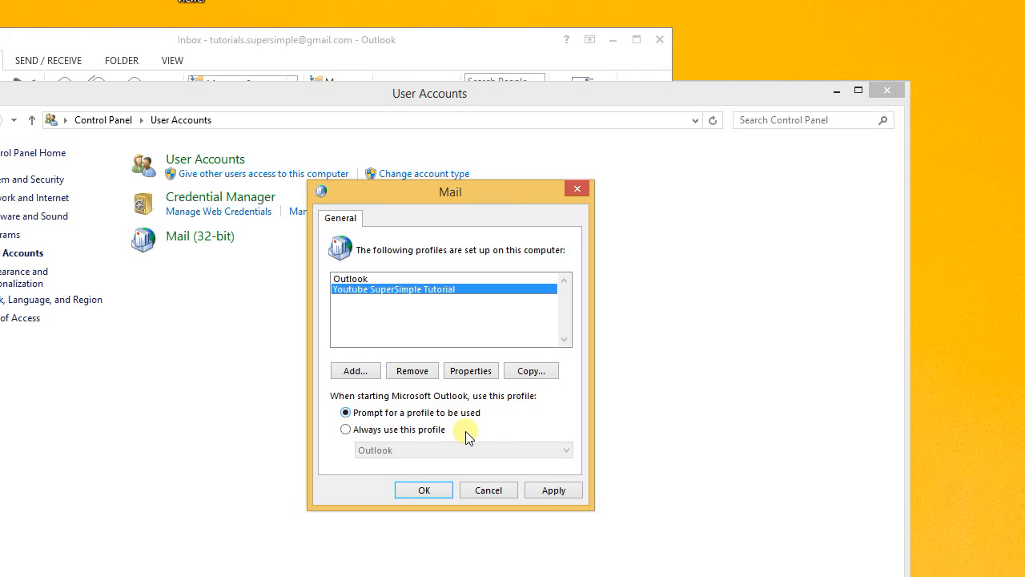
{"action": "mouse_move", "coordinate": [382, 288]}
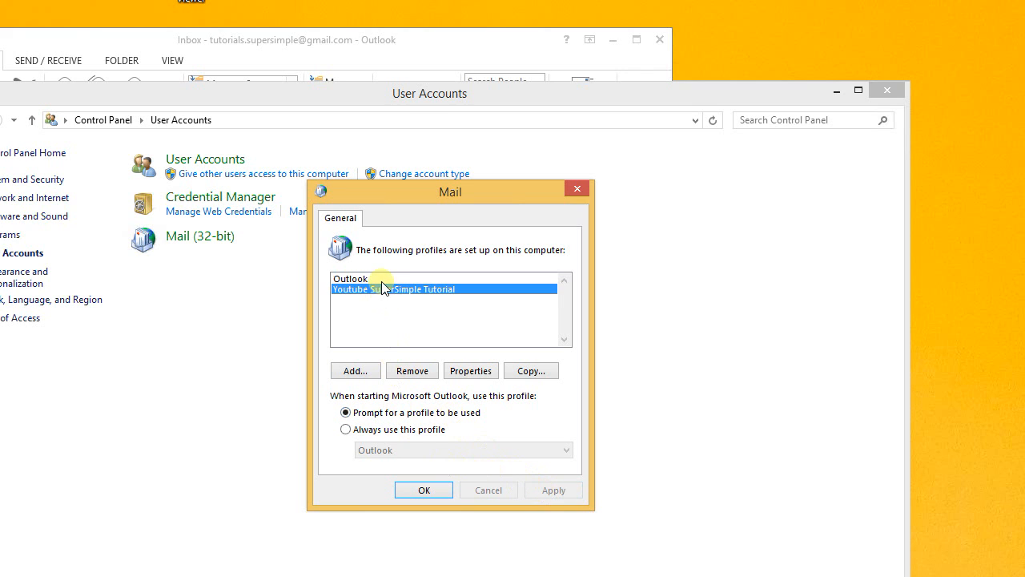
{"action": "mouse_move", "coordinate": [384, 376]}
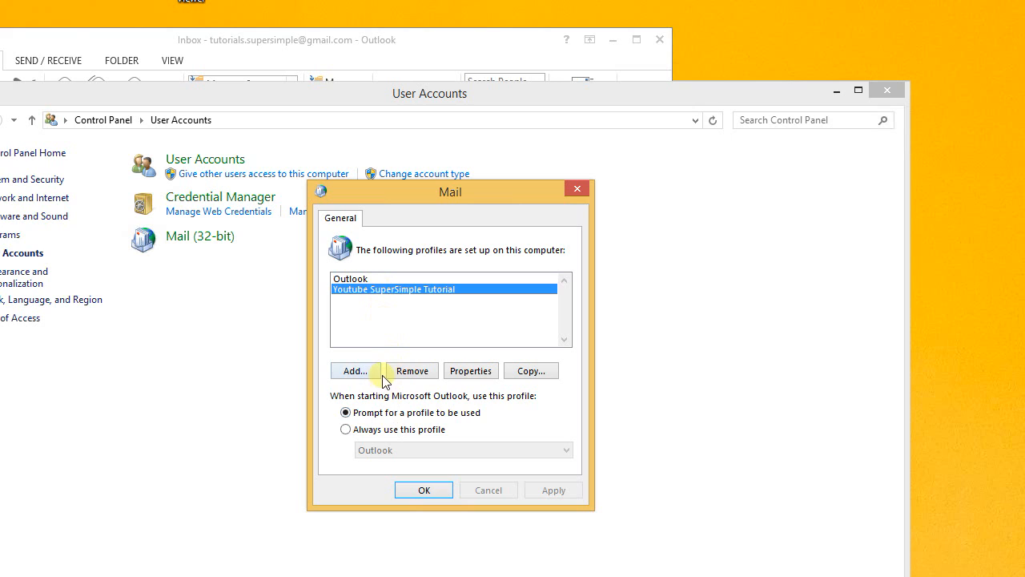
{"action": "mouse_move", "coordinate": [439, 378]}
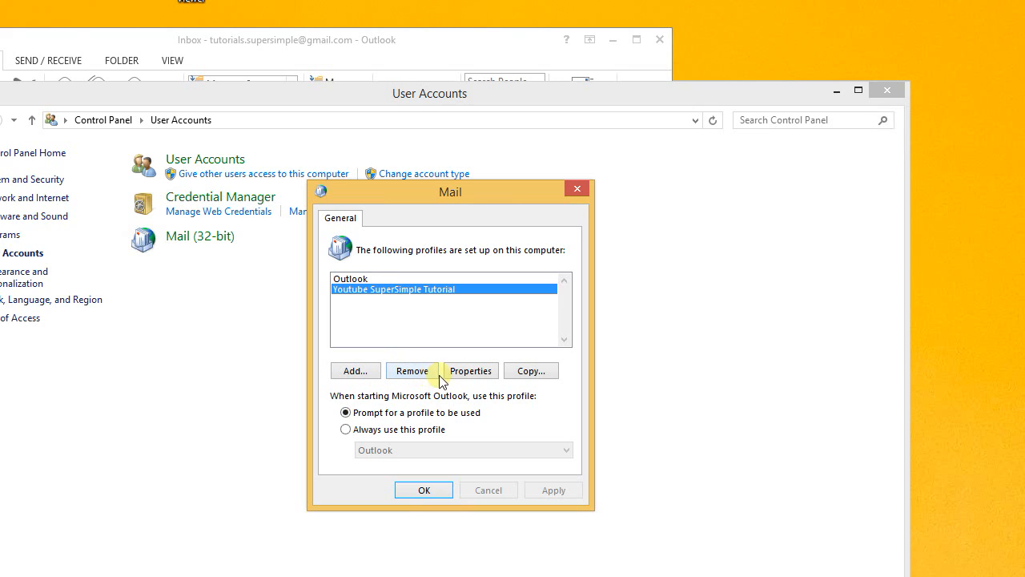
{"action": "mouse_move", "coordinate": [368, 320]}
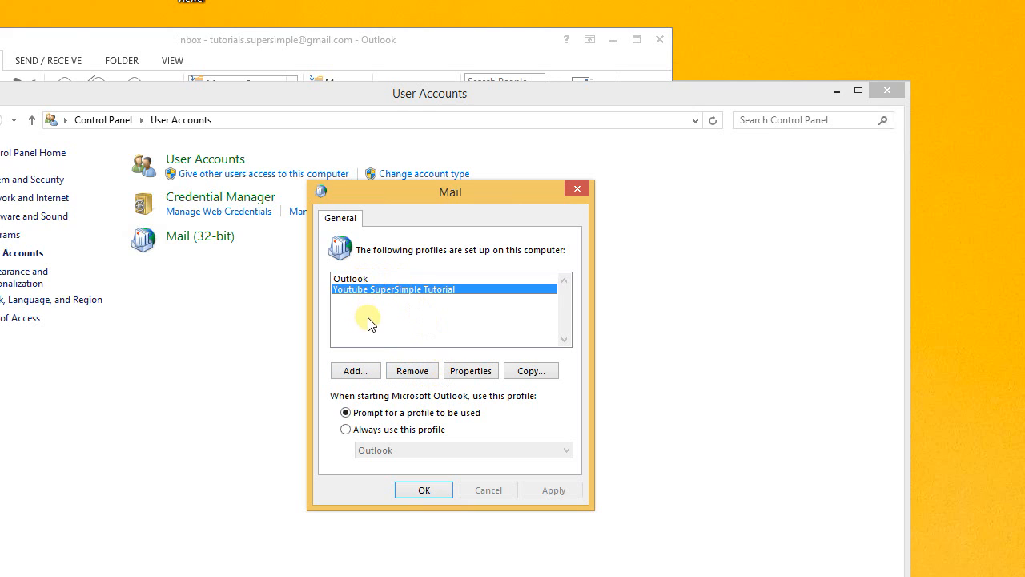
{"action": "mouse_move", "coordinate": [362, 308]}
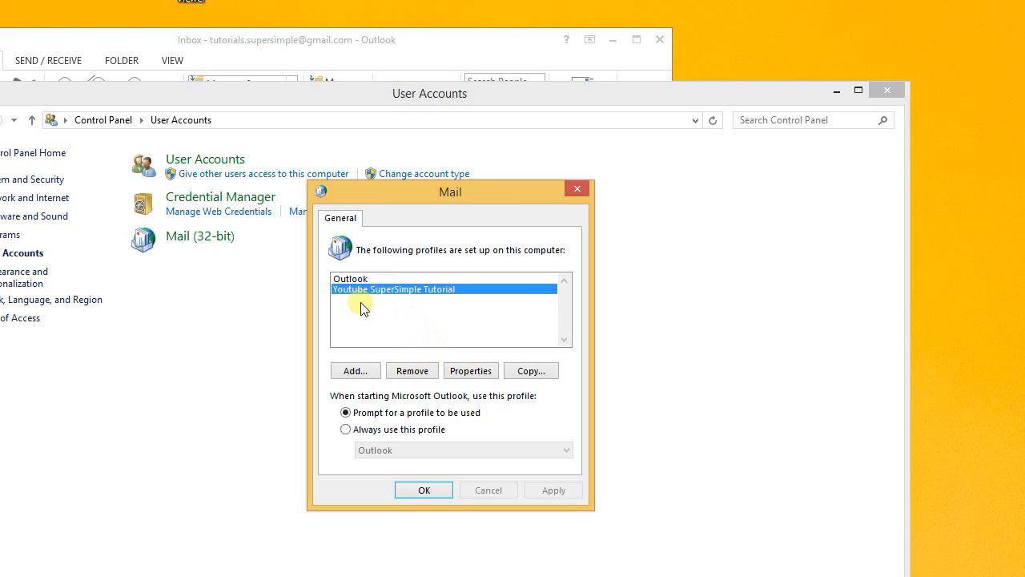
{"action": "mouse_move", "coordinate": [365, 278]}
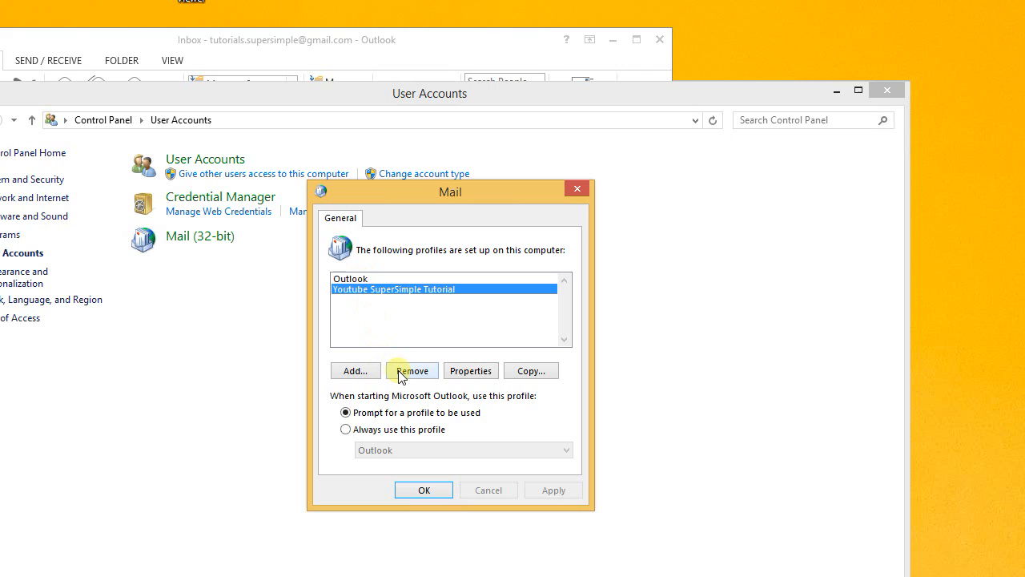
{"action": "mouse_move", "coordinate": [406, 333]}
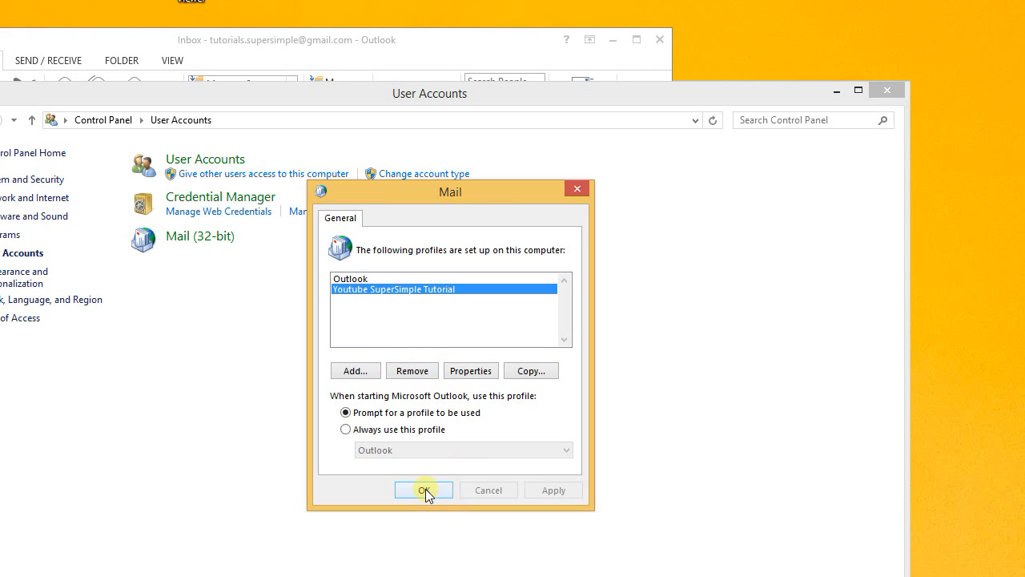
- Save the prompt-for-profile startup setting and begin exiting Outlook to relaunch it
{"action": "left_click", "coordinate": [424, 490]}
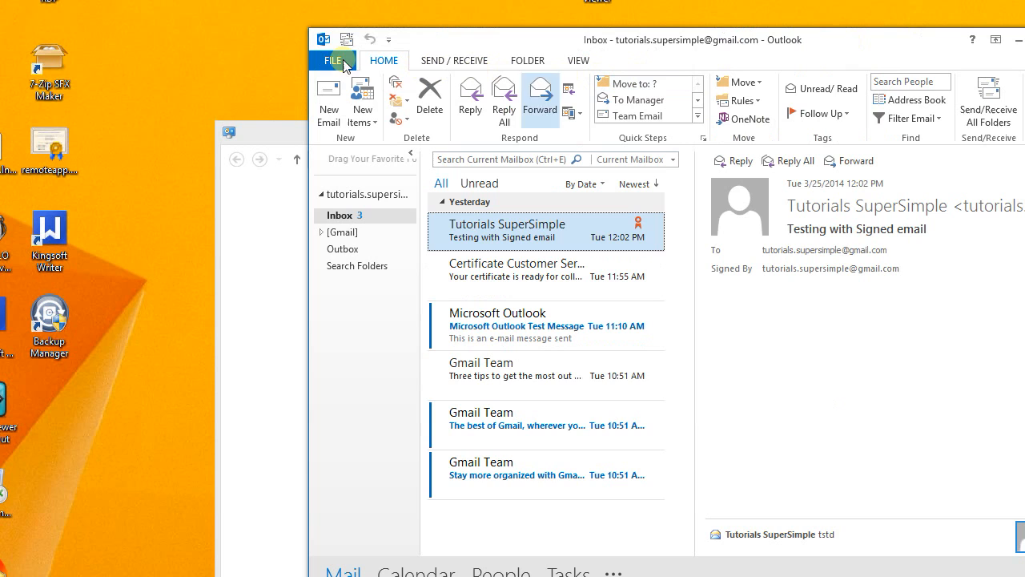
{"action": "left_click", "coordinate": [334, 60]}
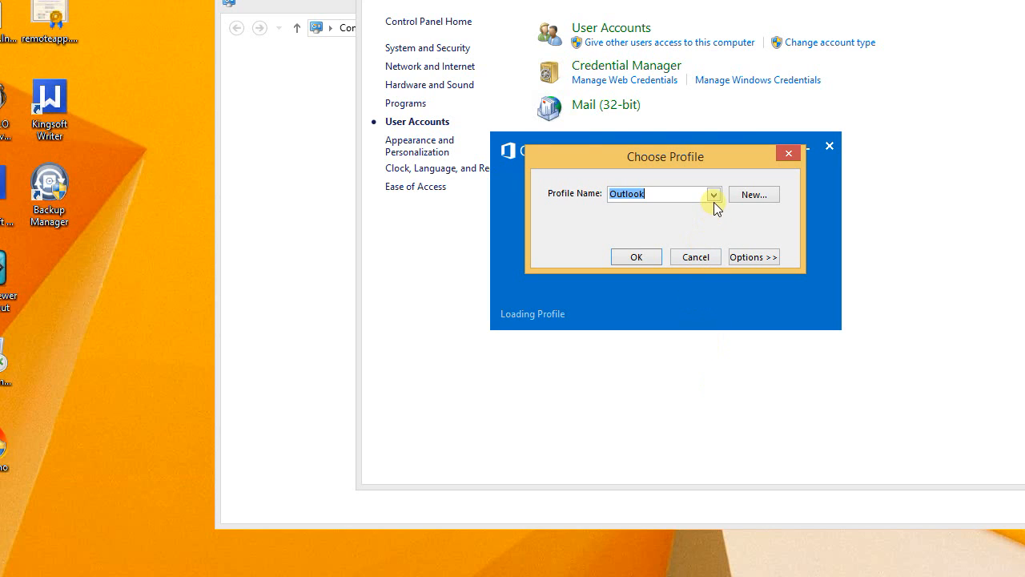
{"action": "mouse_move", "coordinate": [644, 164]}
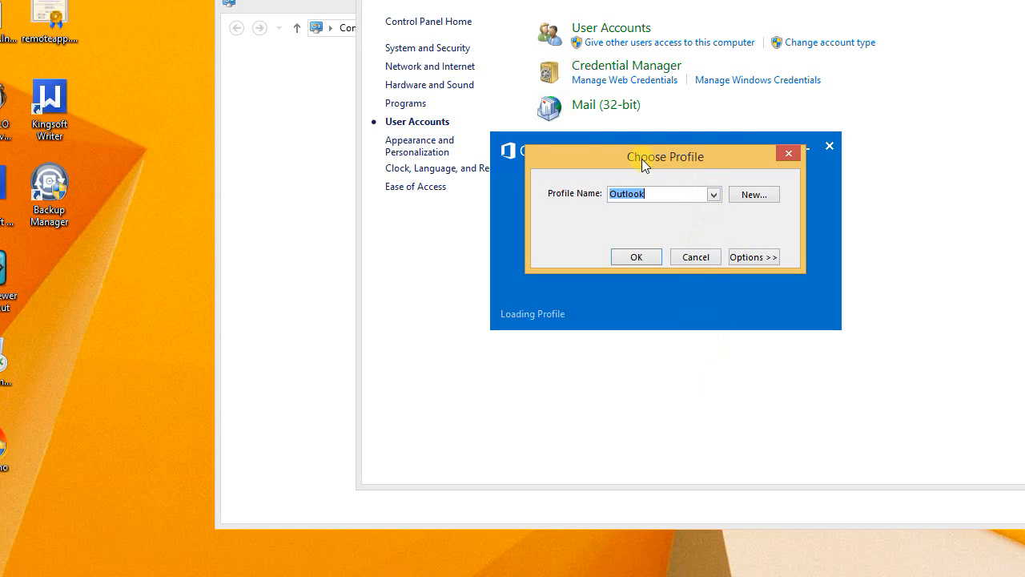
- Start Outlook with the Youtube SuperSimple Tutorial profile from the Choose Profile list
{"action": "left_click", "coordinate": [712, 194]}
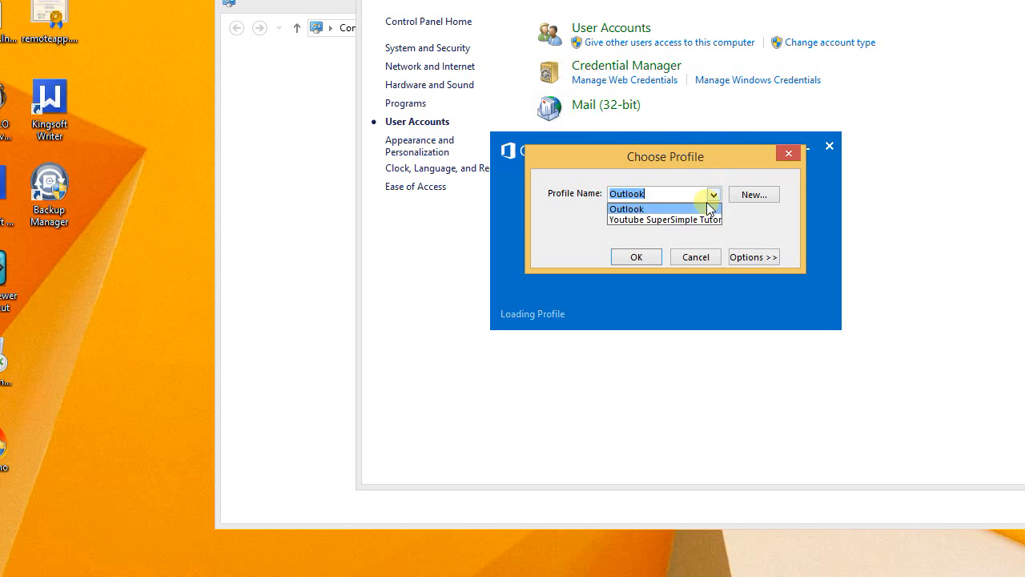
{"action": "left_click", "coordinate": [663, 219]}
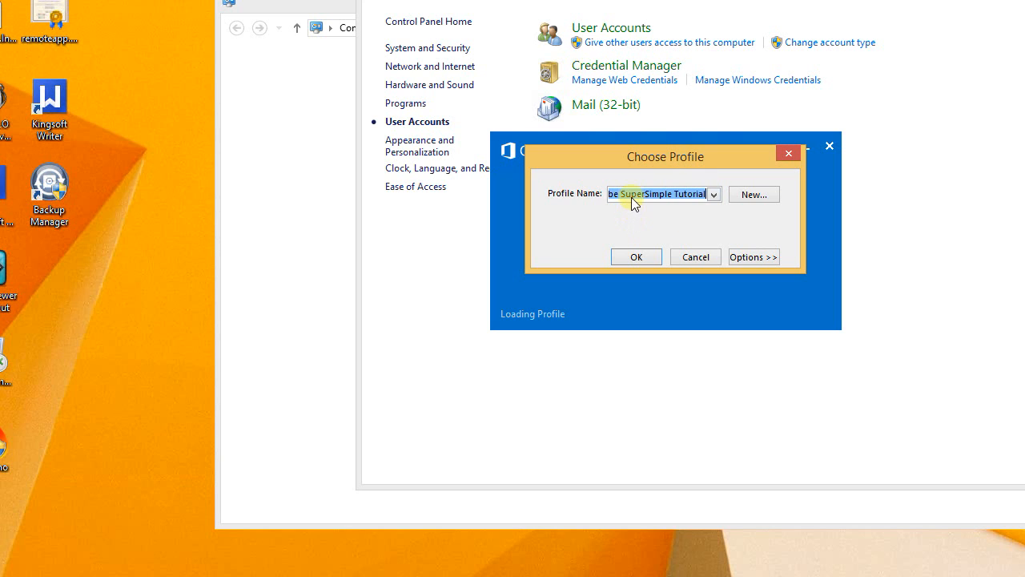
{"action": "mouse_move", "coordinate": [636, 257]}
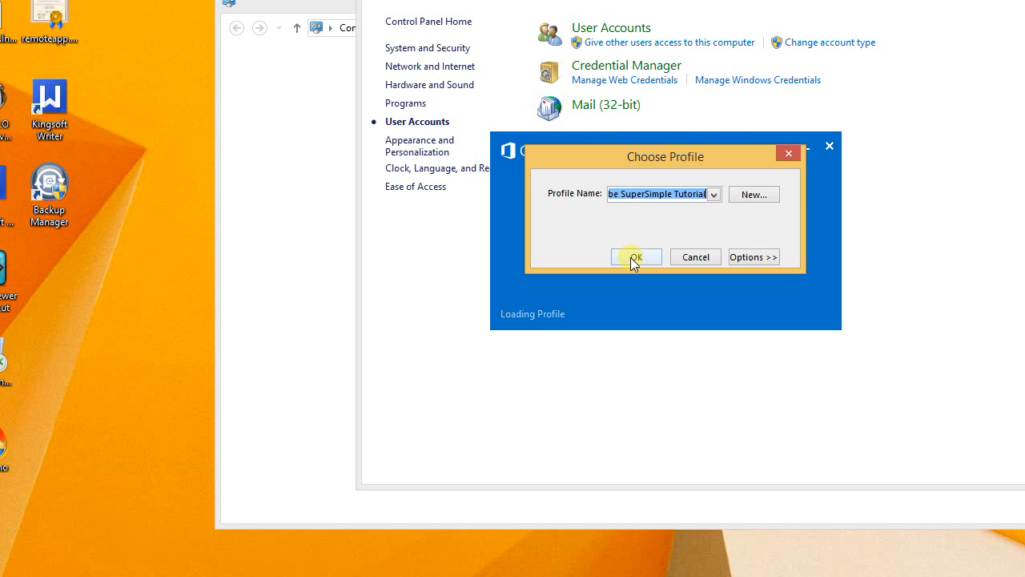
{"action": "left_click", "coordinate": [636, 256]}
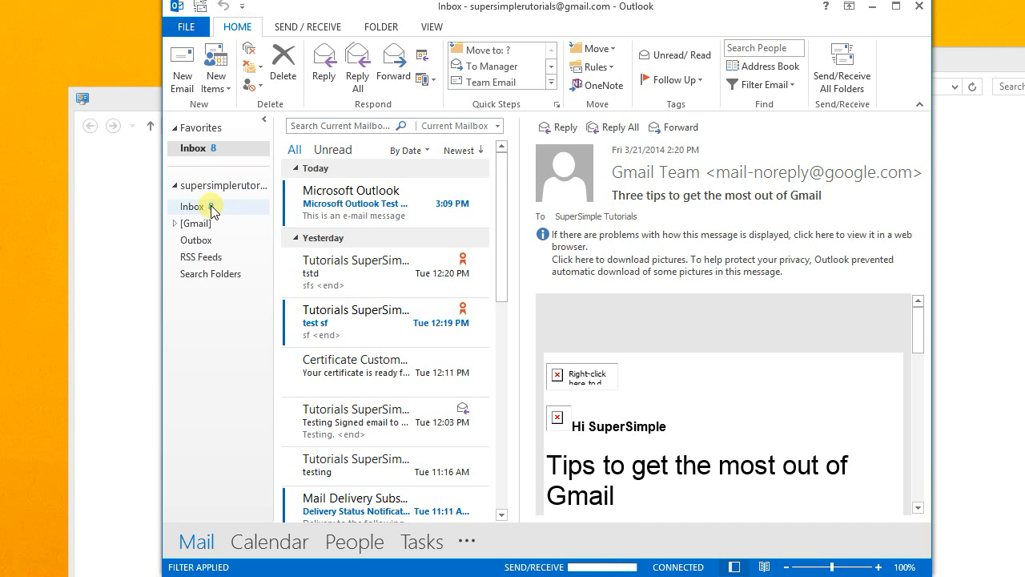
{"action": "mouse_move", "coordinate": [436, 257]}
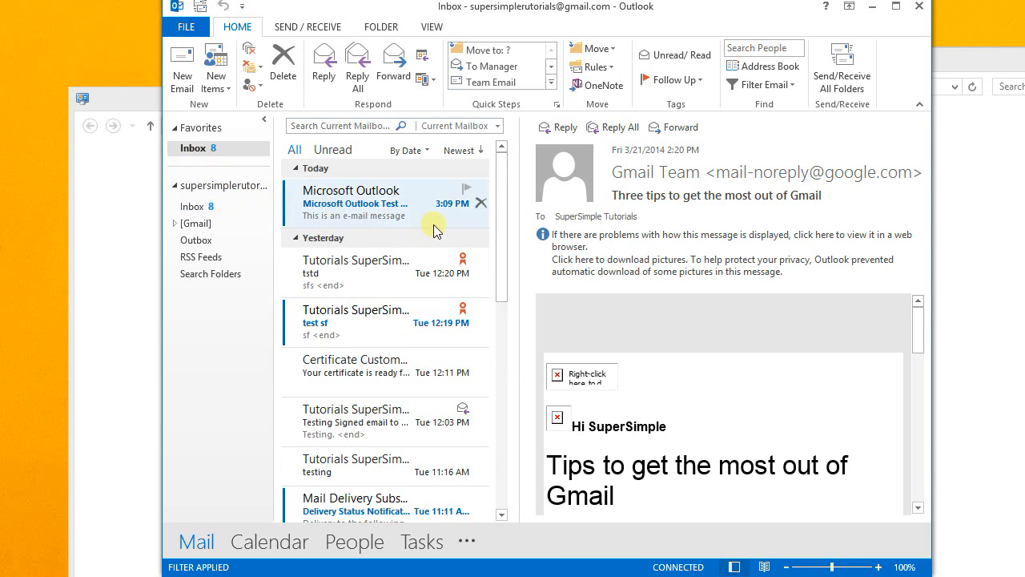
{"action": "mouse_move", "coordinate": [356, 279]}
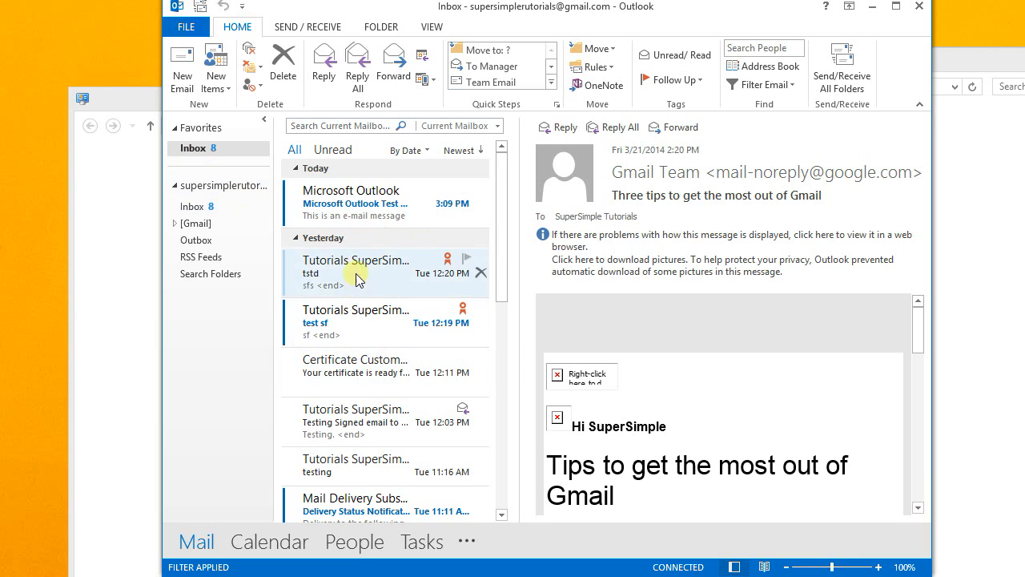